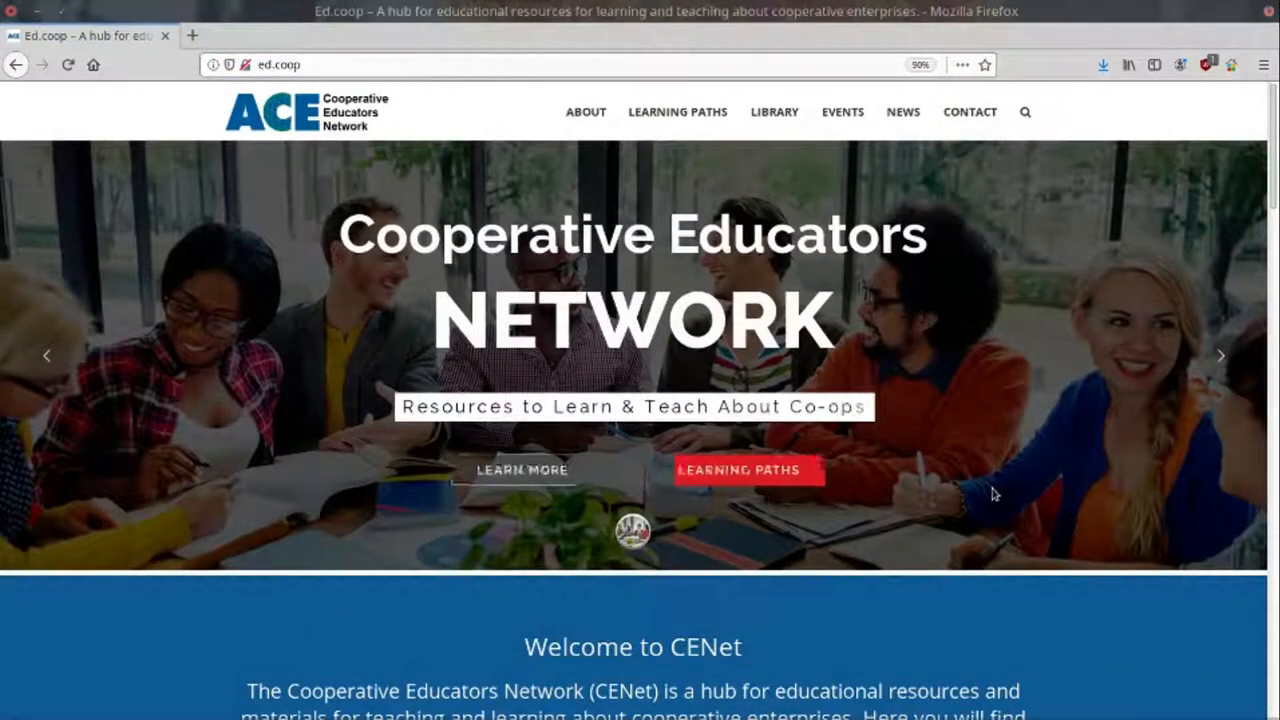
mouse_move(1020, 492)
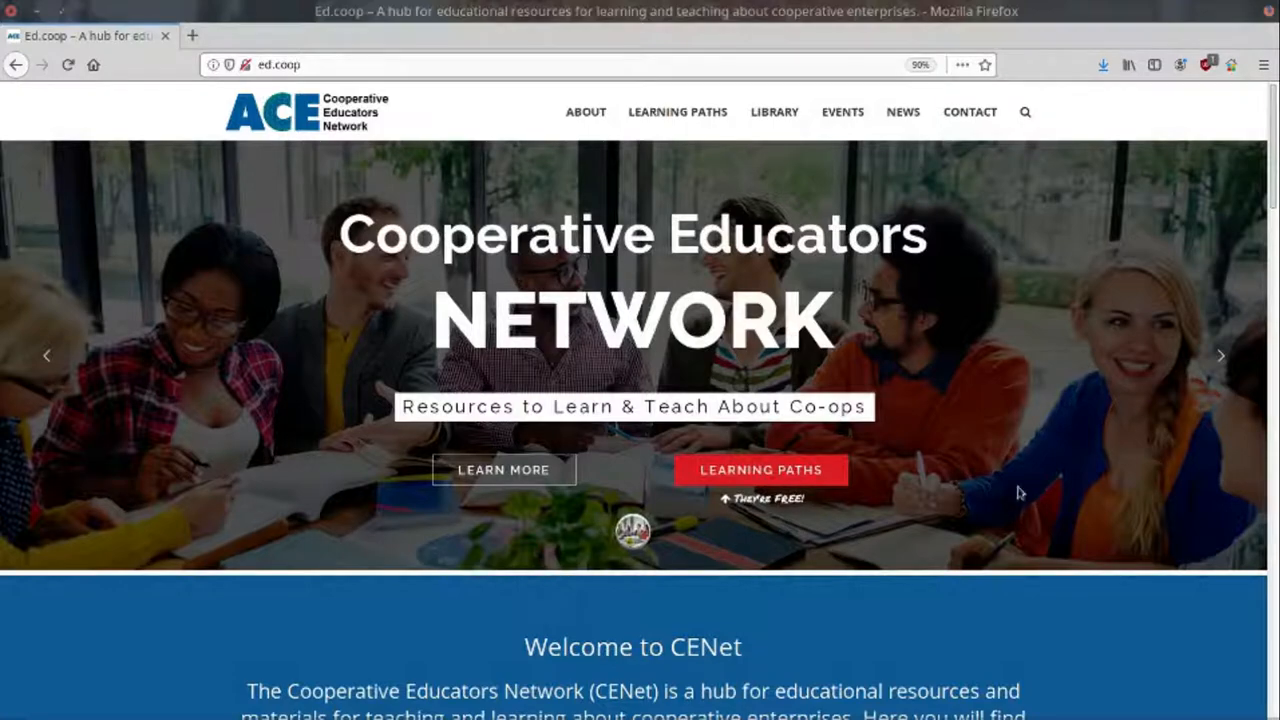
- Scroll through the Ed.coop homepage content and back up toward the top
scroll("down", 3)
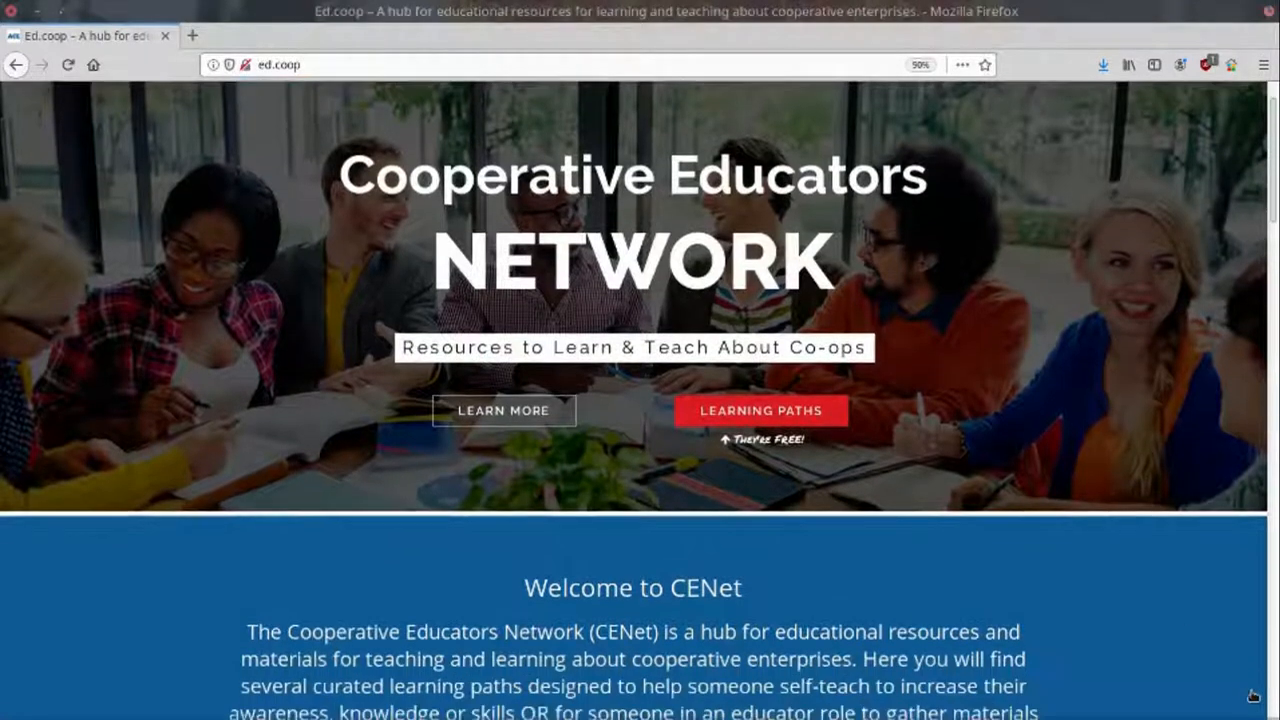
scroll("down", 3)
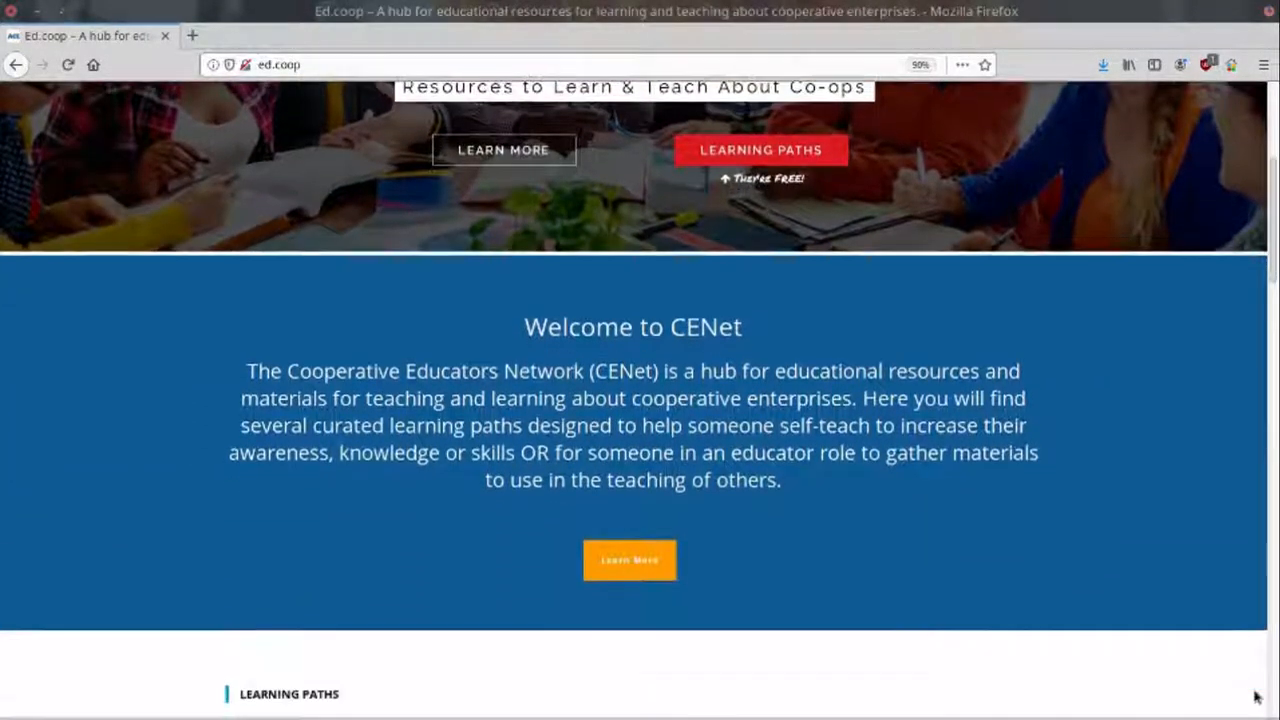
scroll("down", 3)
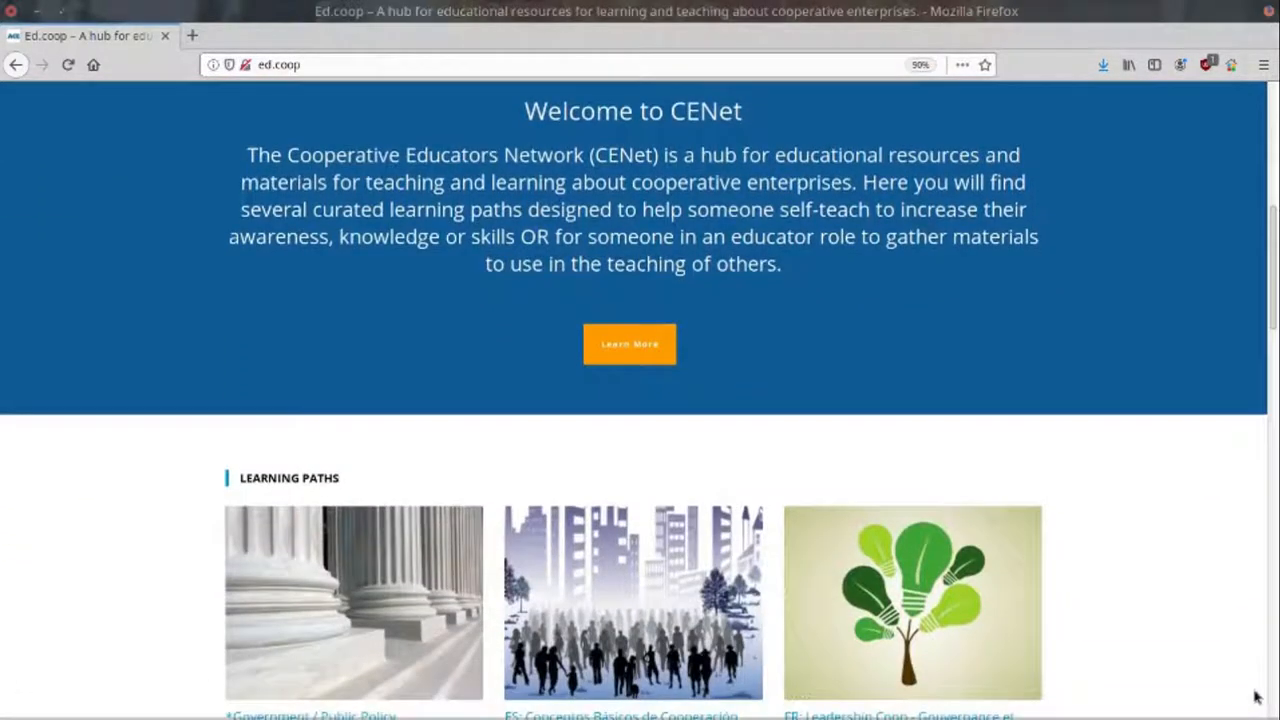
scroll("down", 3)
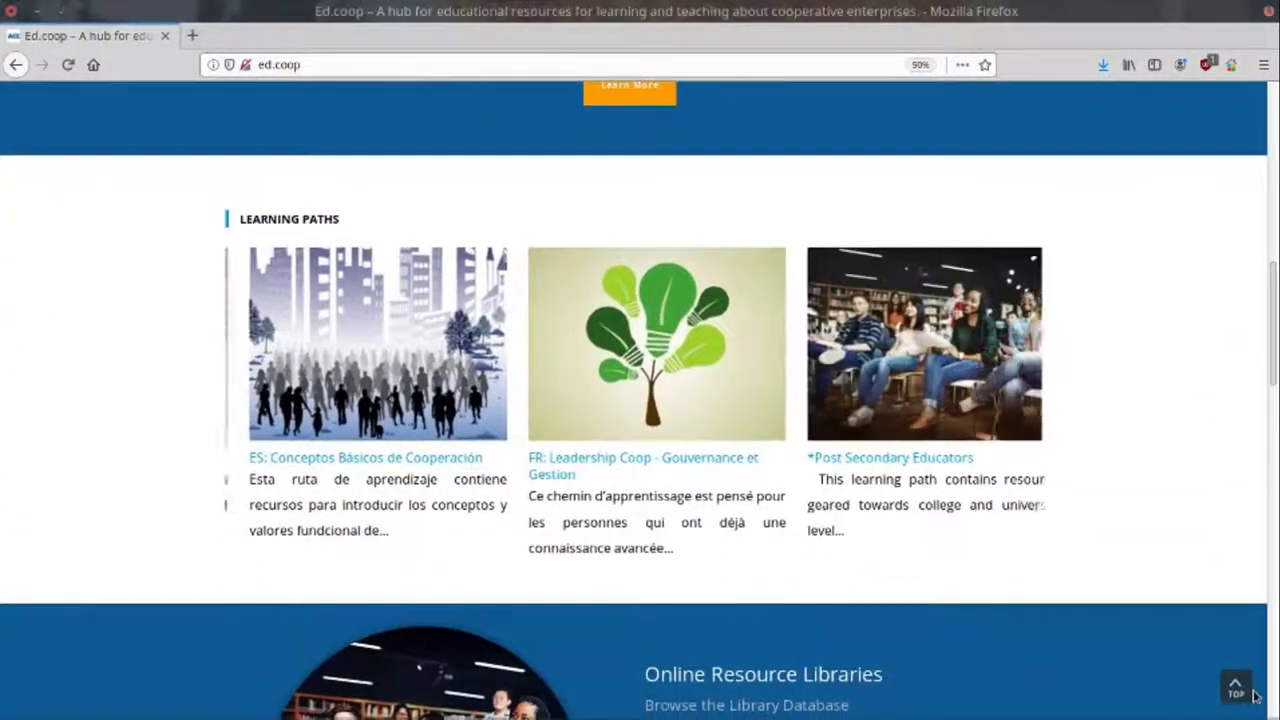
scroll("down", 3)
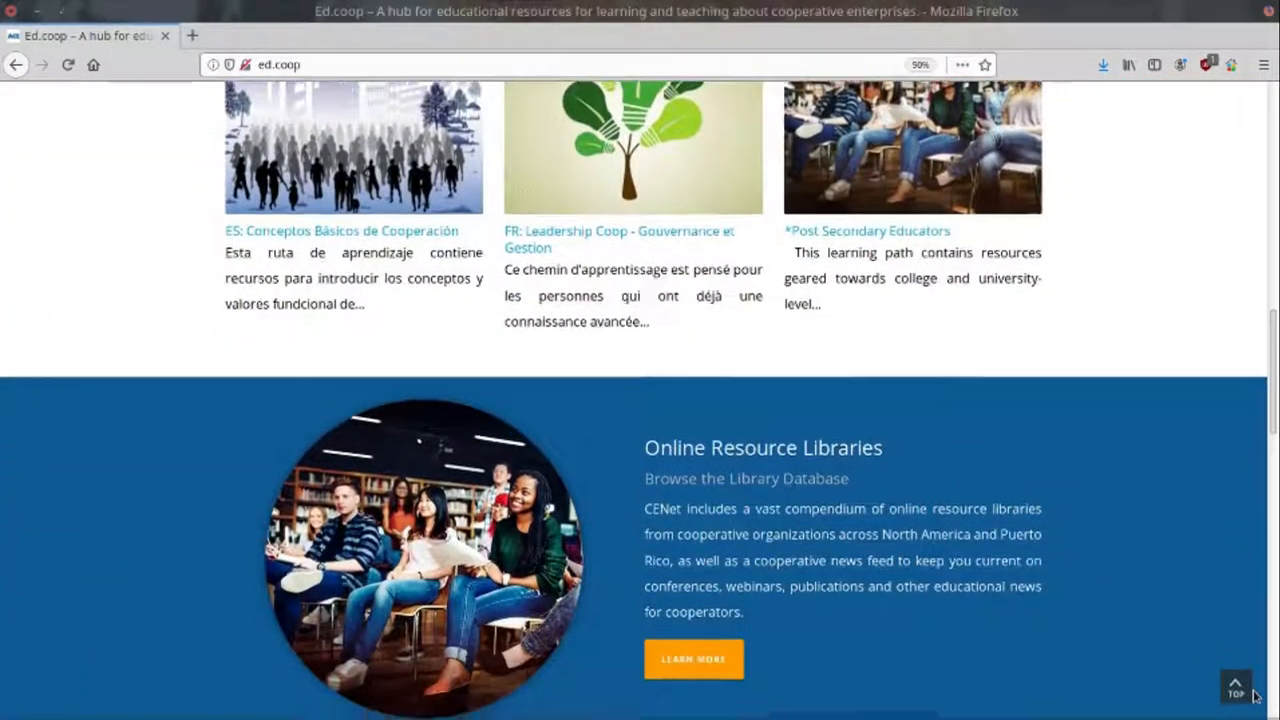
scroll("down", 3)
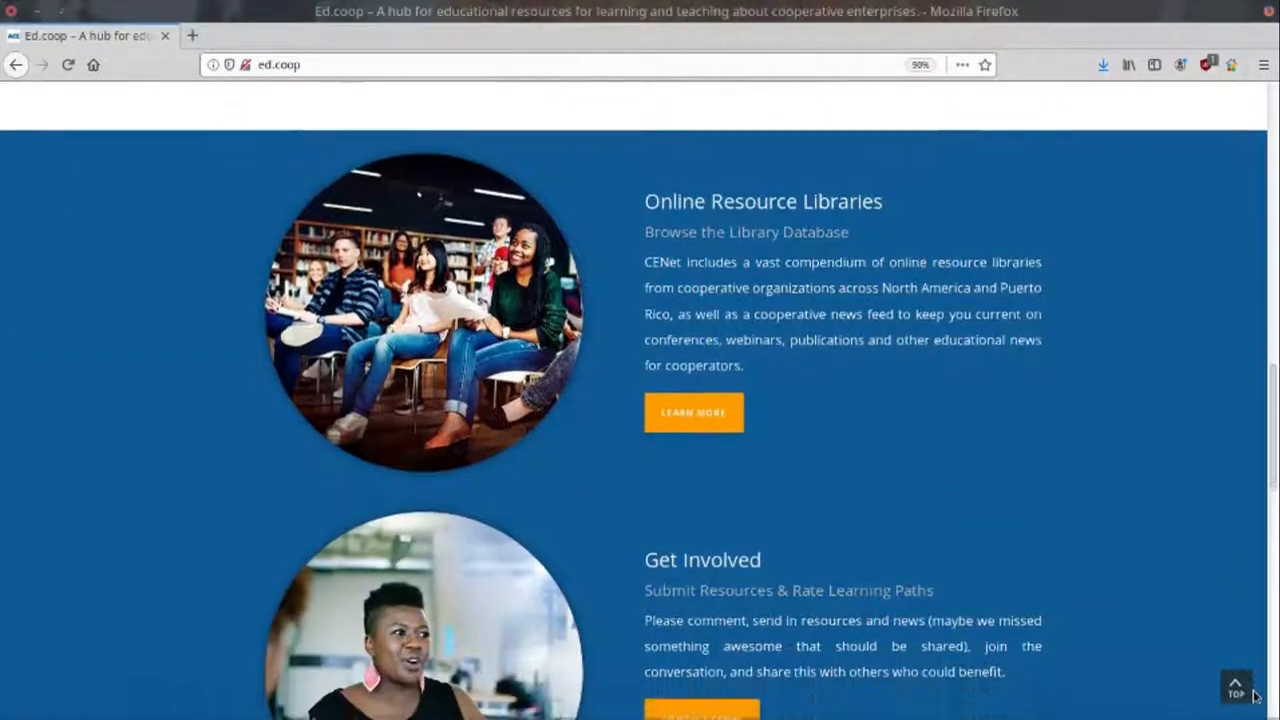
scroll("down", 3)
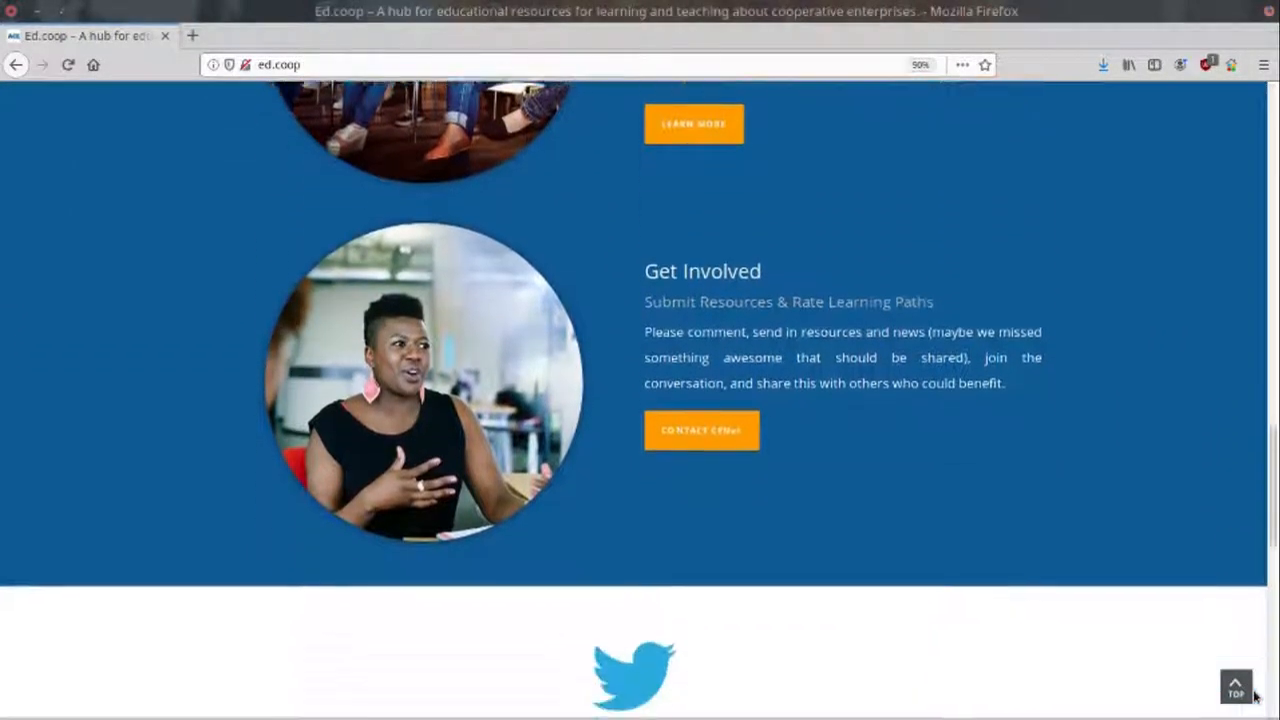
scroll("down", 3)
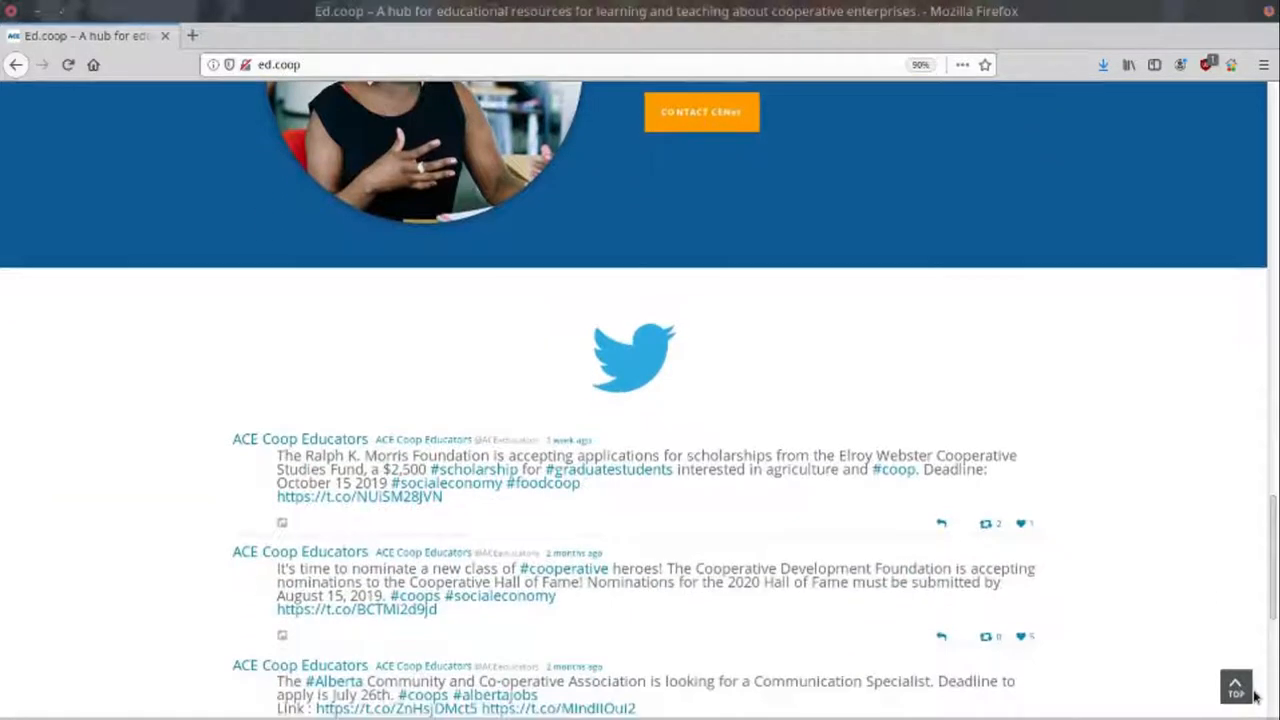
scroll("down", 3)
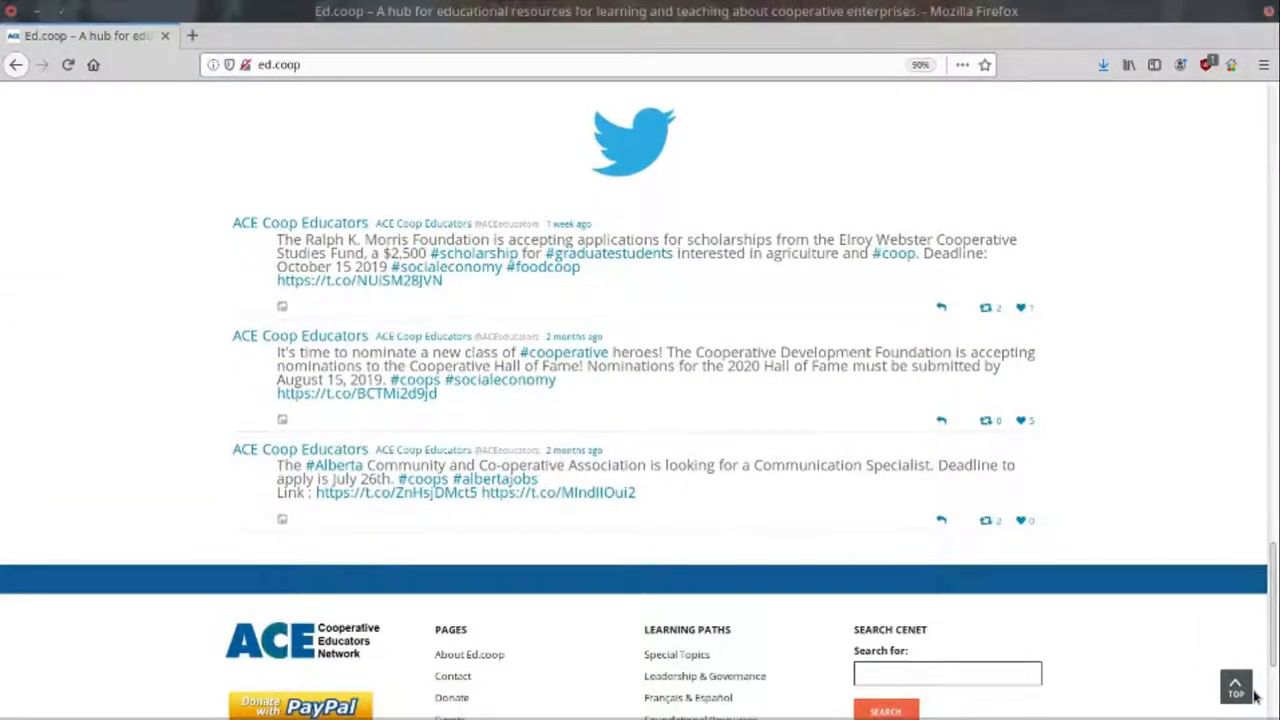
scroll("down", 3)
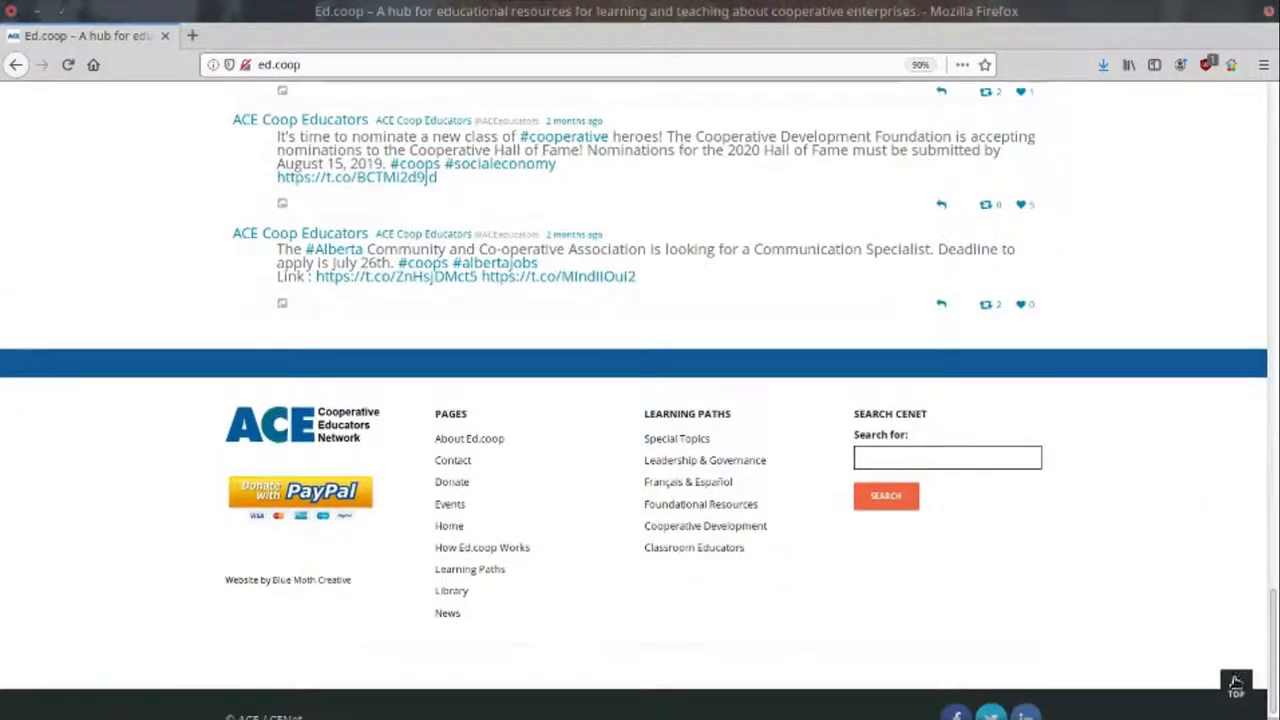
scroll("down", 3)
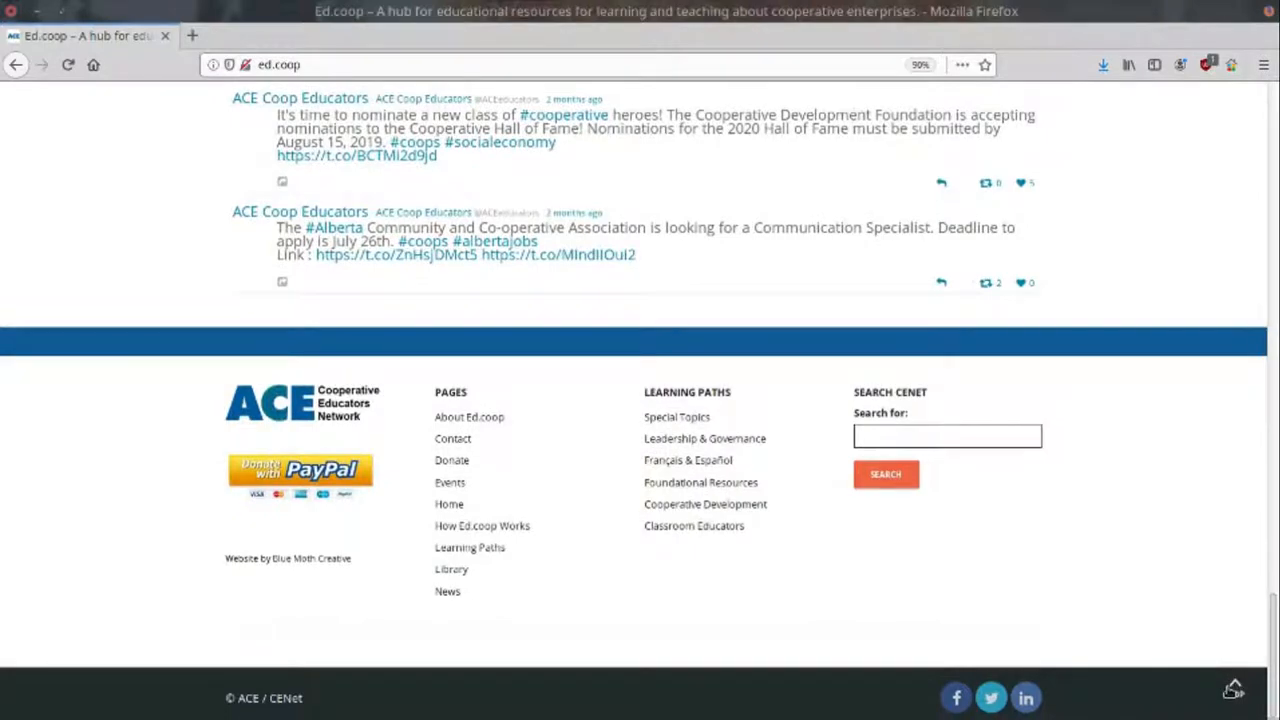
scroll("up", 3)
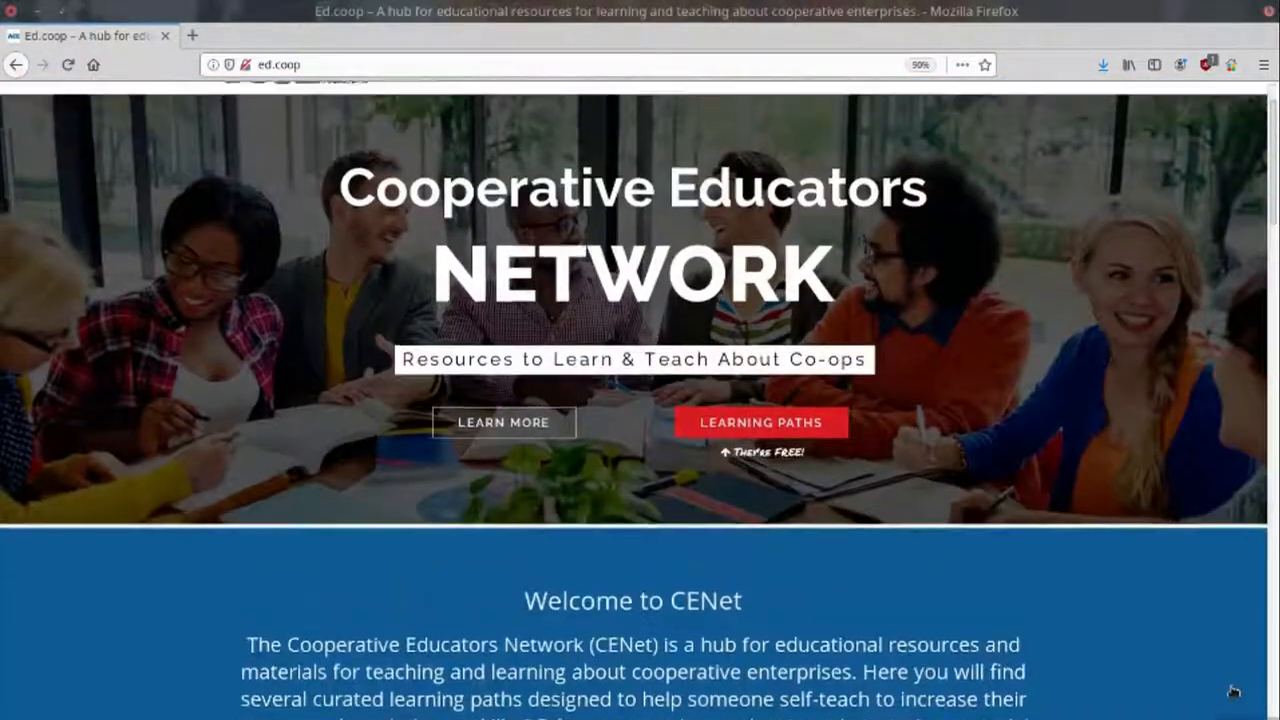
scroll("up", 3)
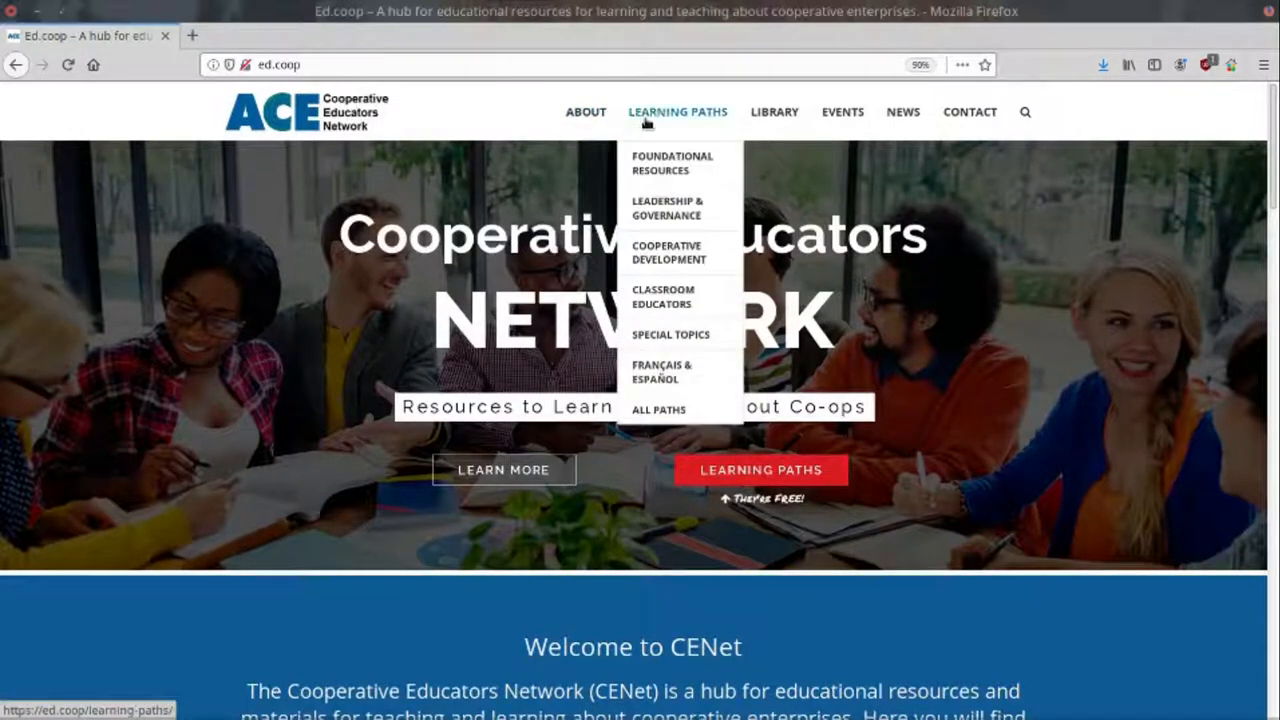
mouse_move(774, 112)
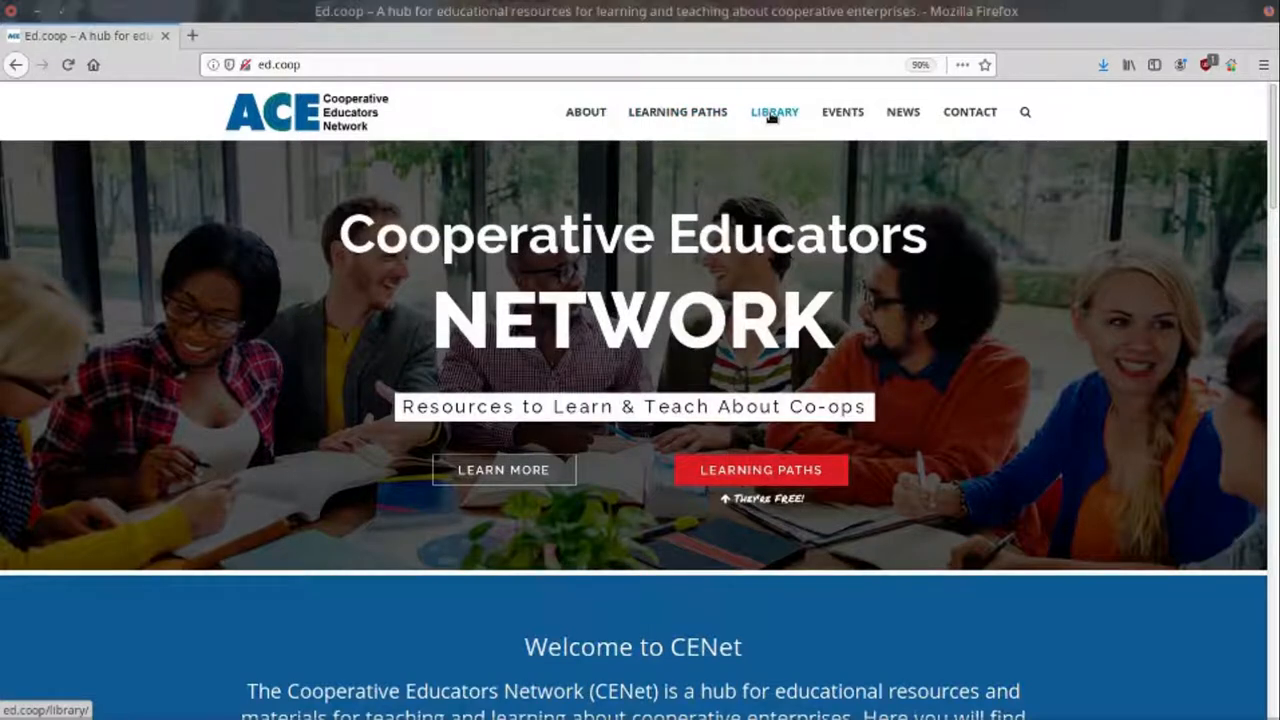
mouse_move(902, 112)
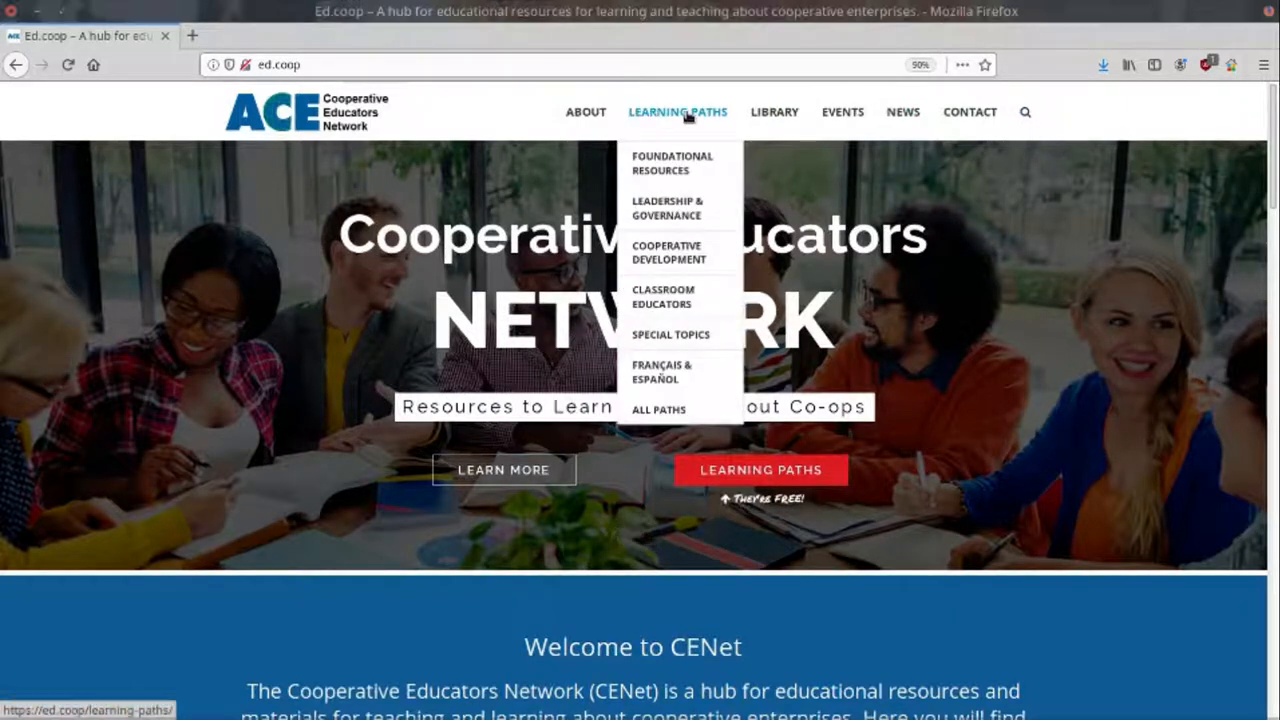
mouse_move(662, 370)
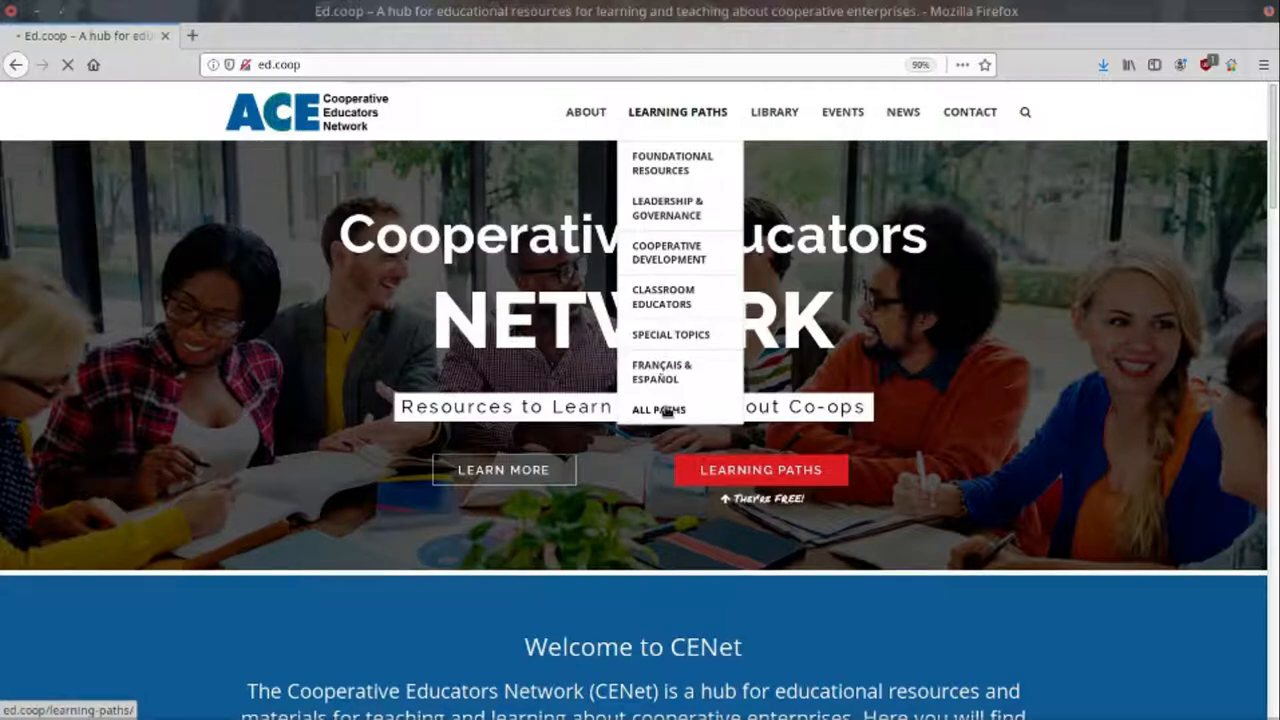
- Go to All Paths to reach the Learning Paths course directory
left_click(658, 410)
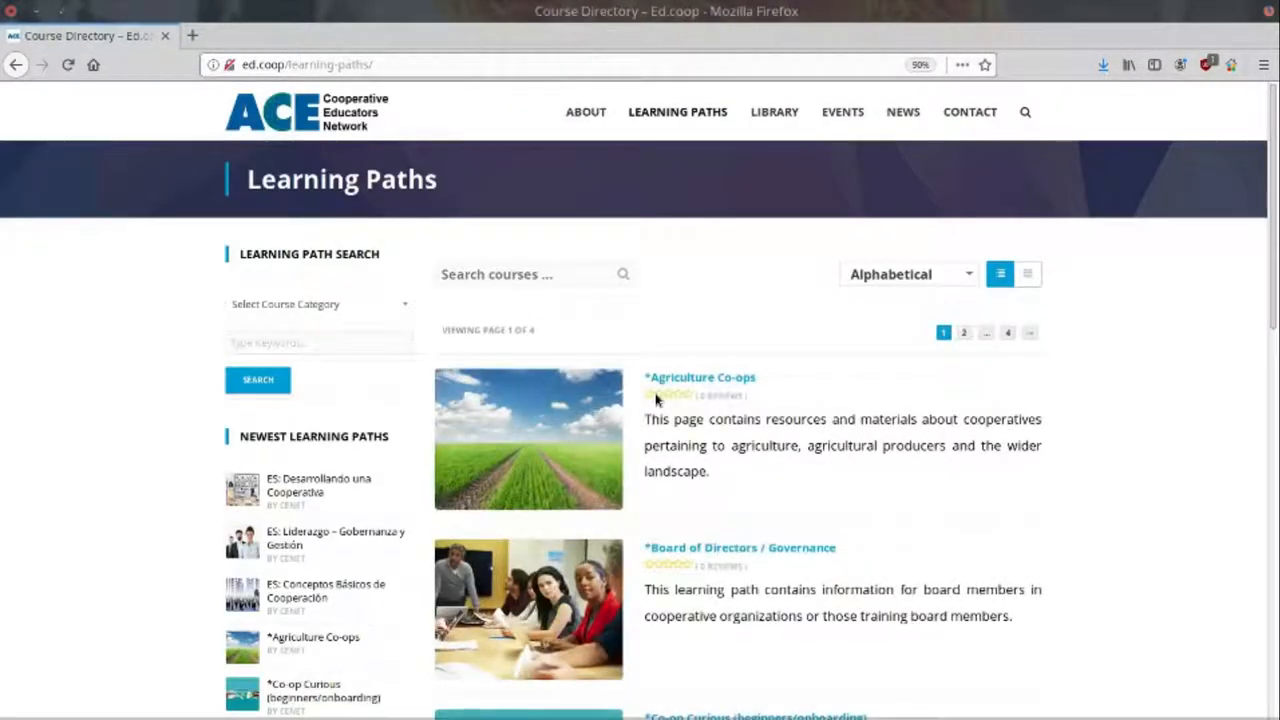
- Browse the first page of learning paths and move to page 2
scroll("down", 3)
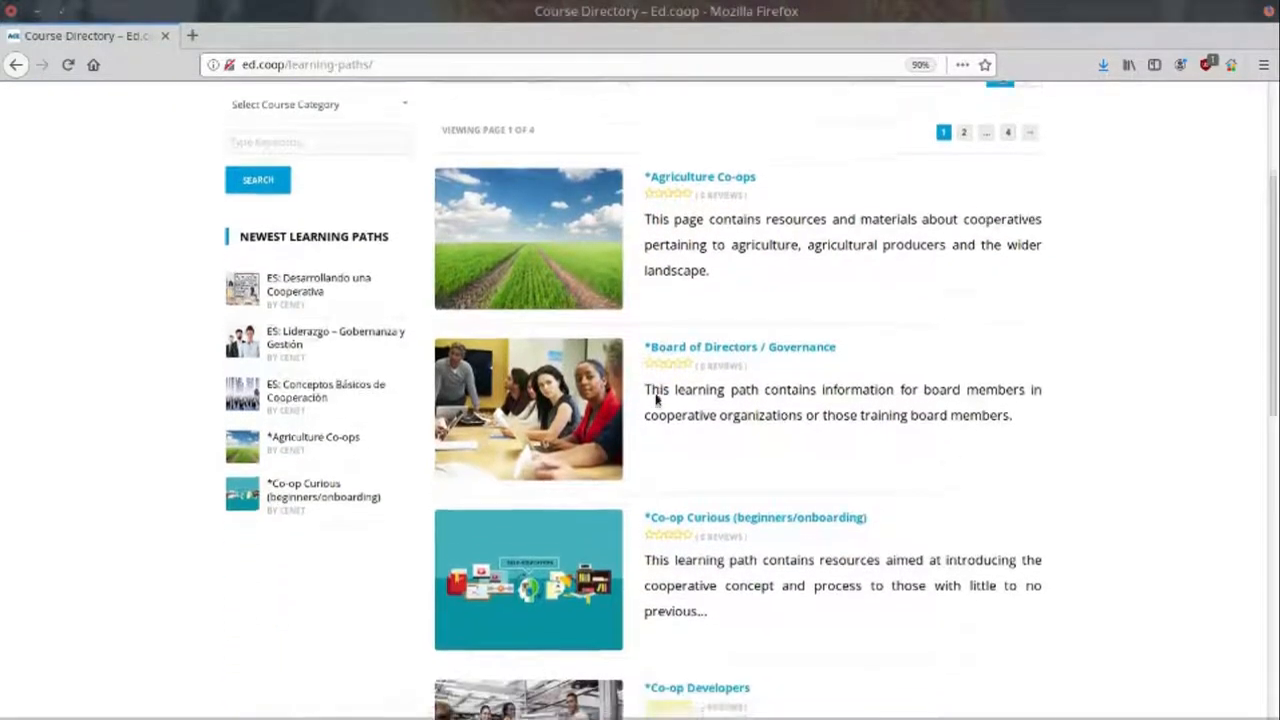
scroll("down", 3)
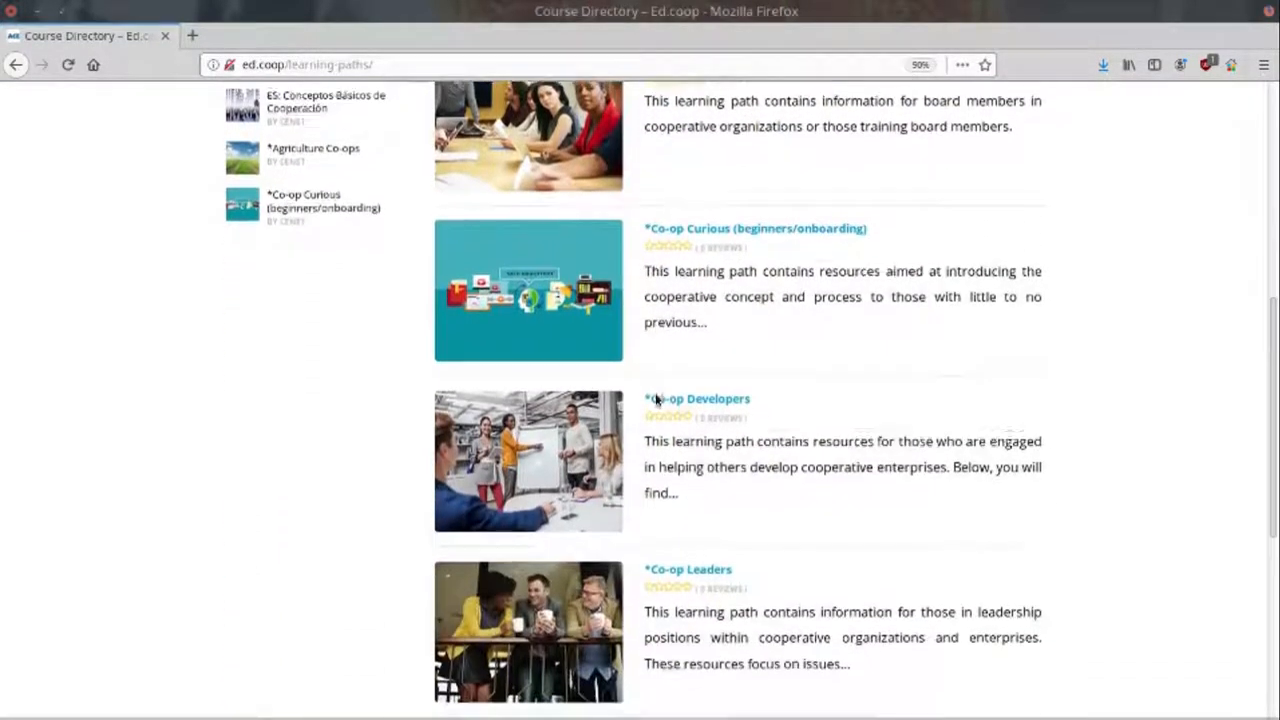
scroll("down", 3)
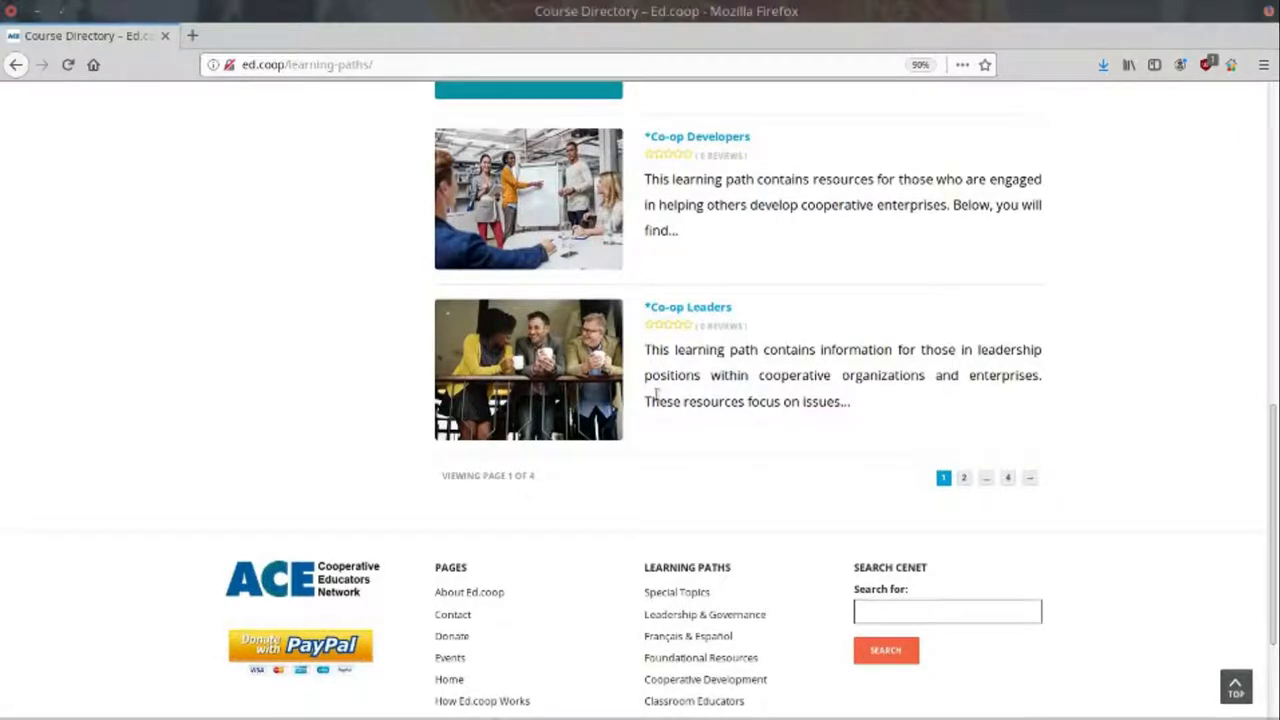
left_click(964, 476)
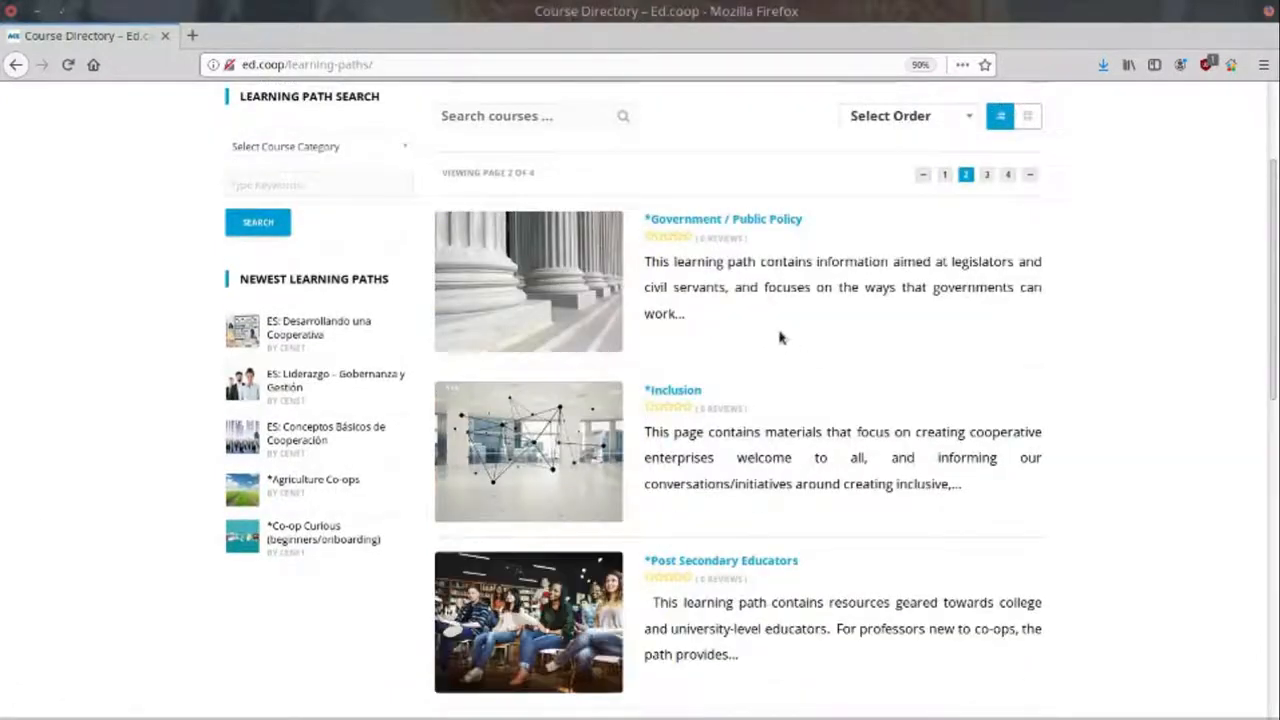
- Find and open the Worker Co-op Start-ups learning path on page 2
scroll("down", 3)
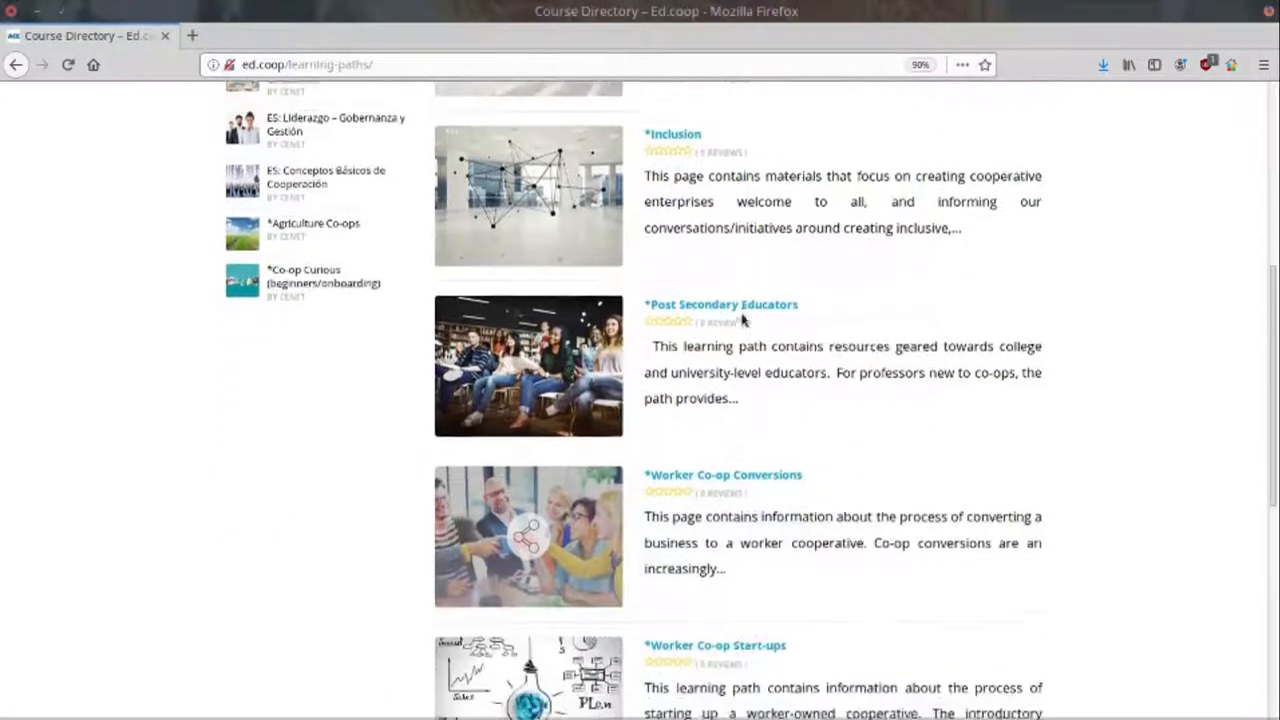
scroll("down", 3)
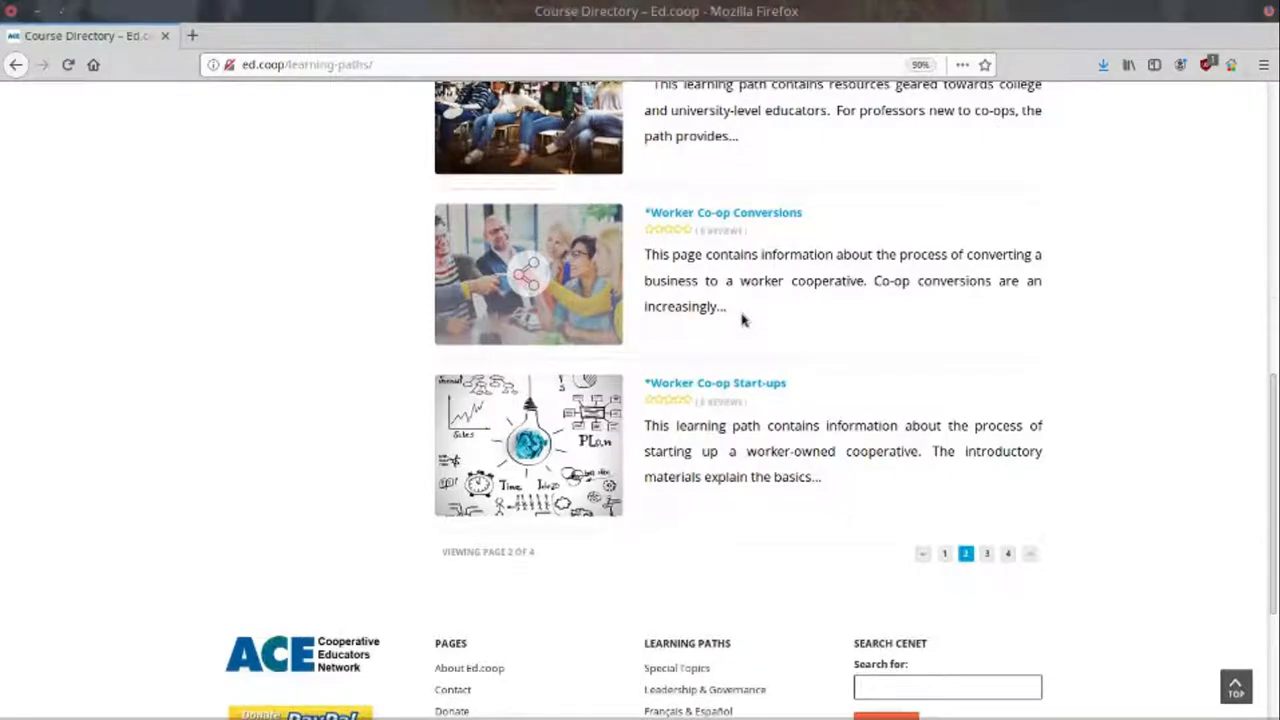
left_click(714, 382)
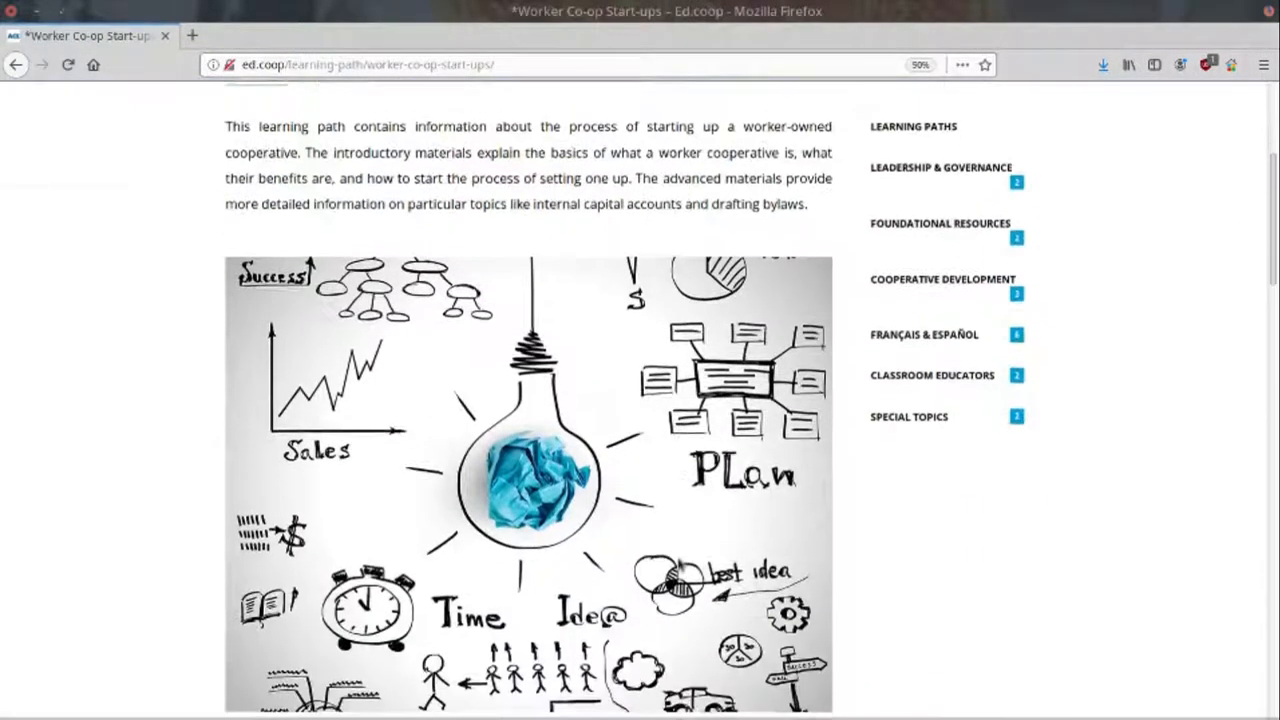
scroll("down", 3)
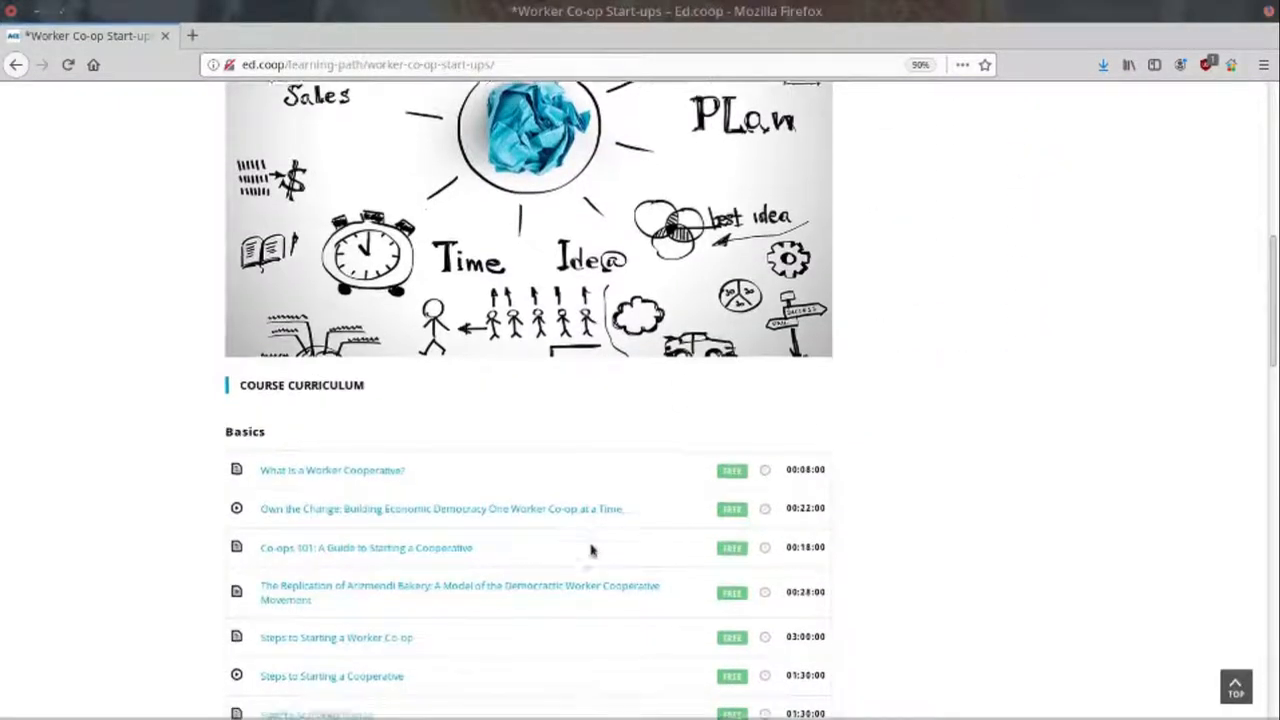
scroll("down", 3)
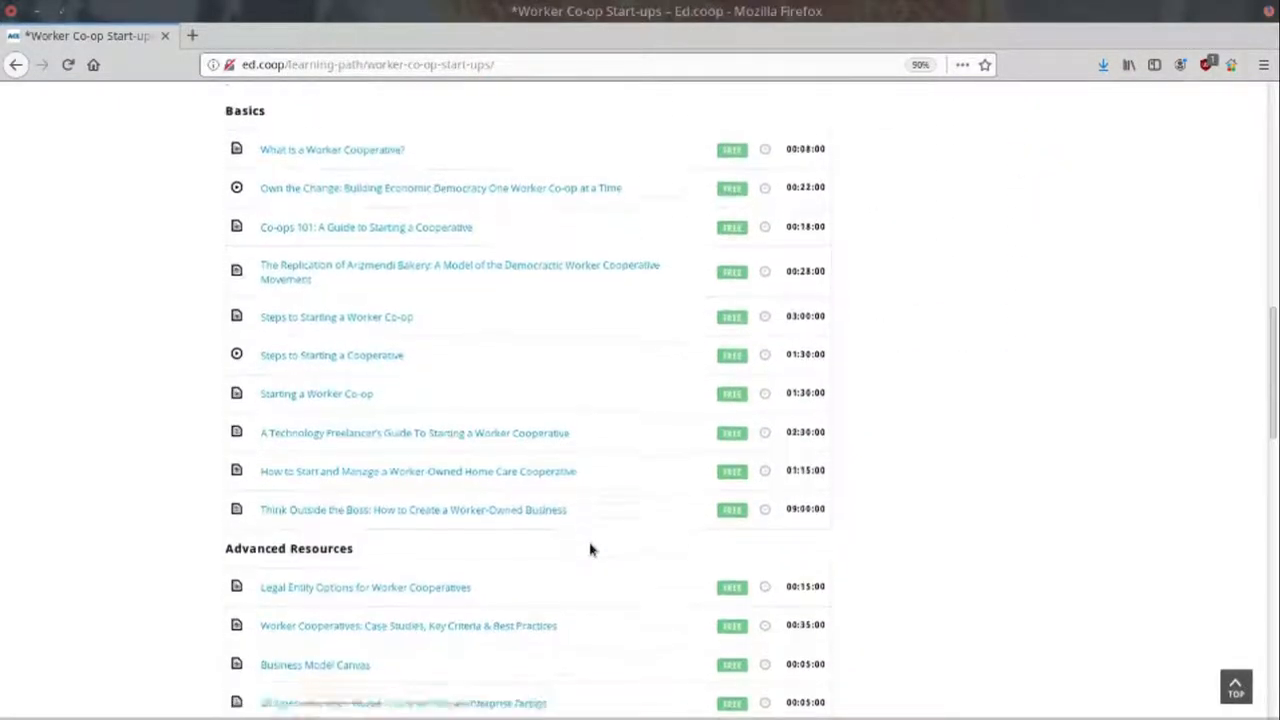
scroll("down", 3)
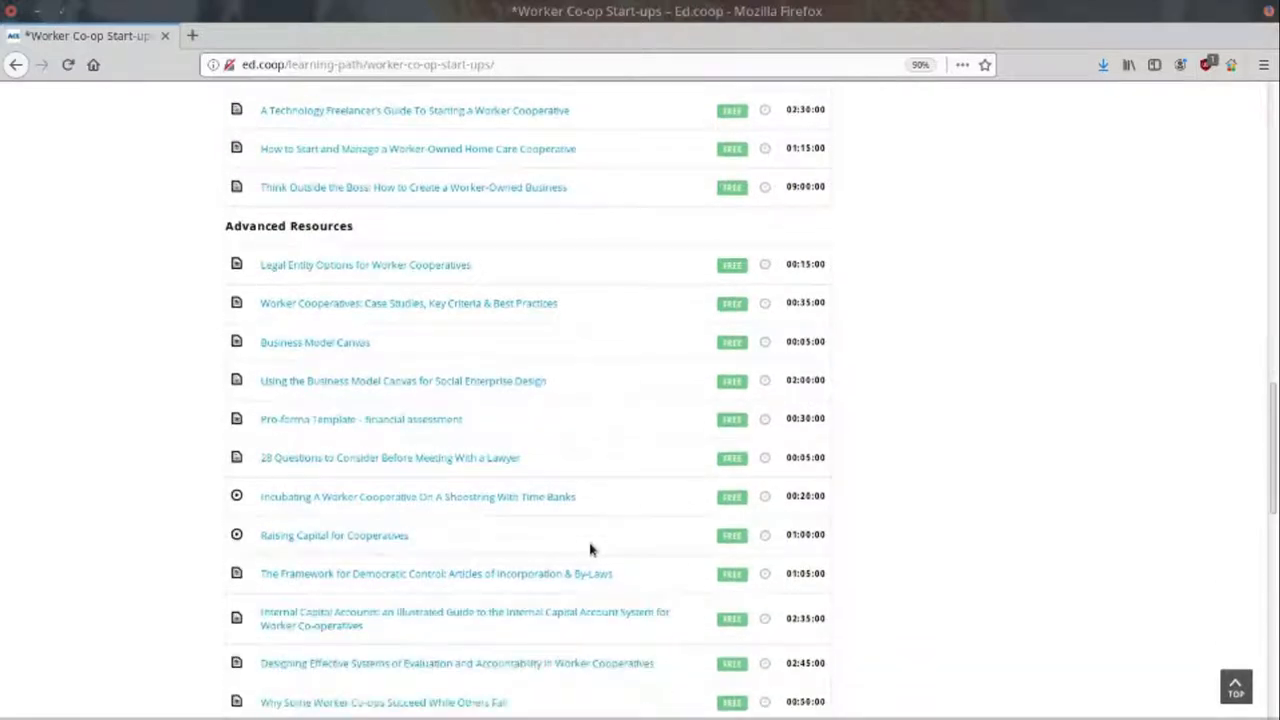
scroll("down", 3)
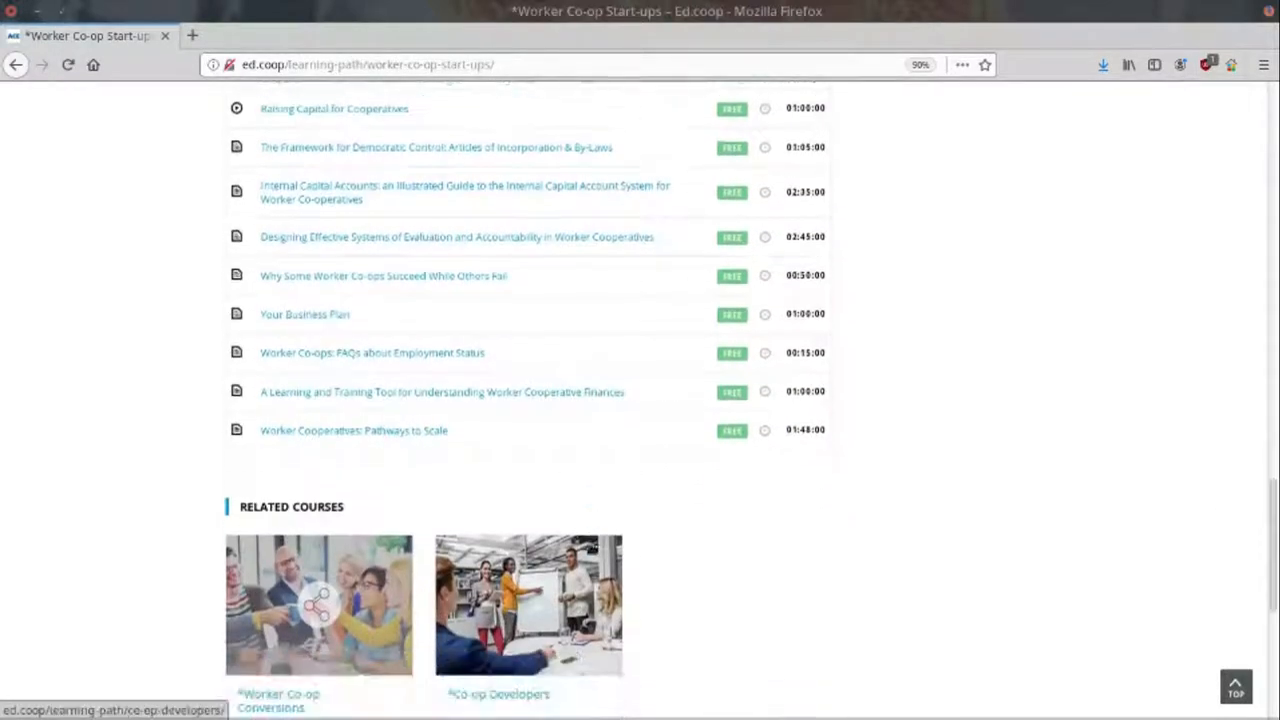
scroll("down", 3)
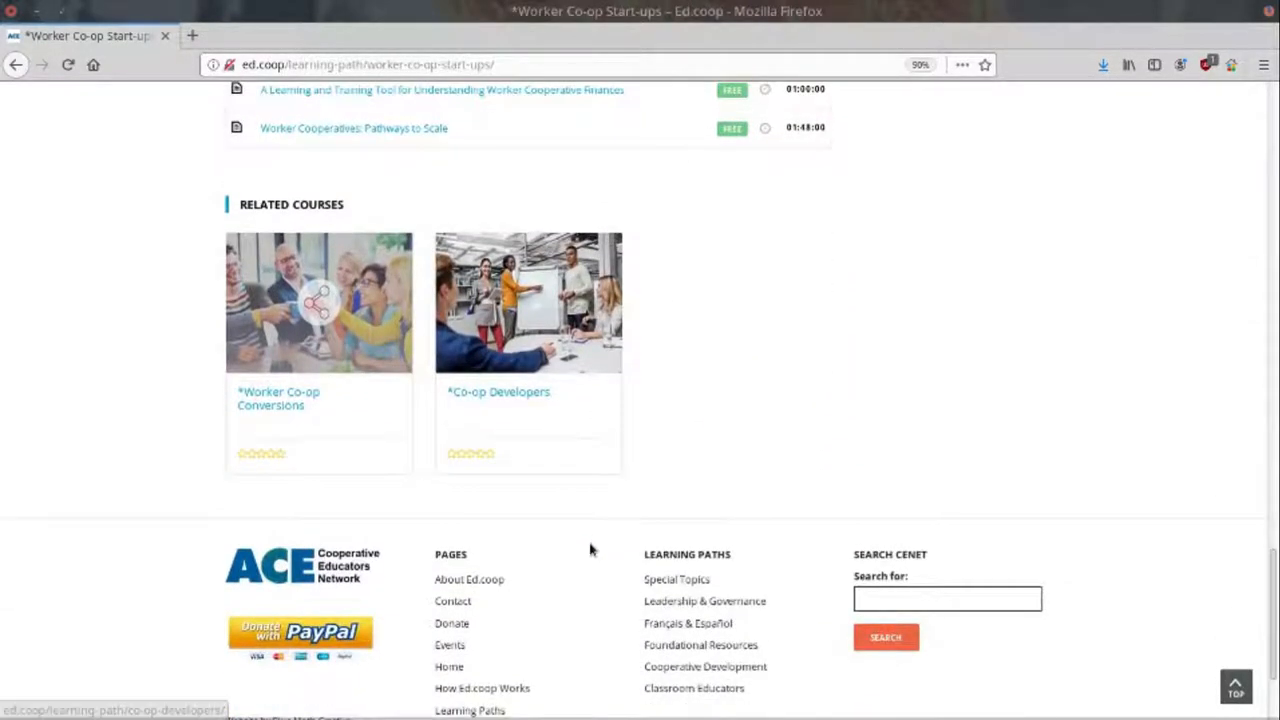
scroll("up", 3)
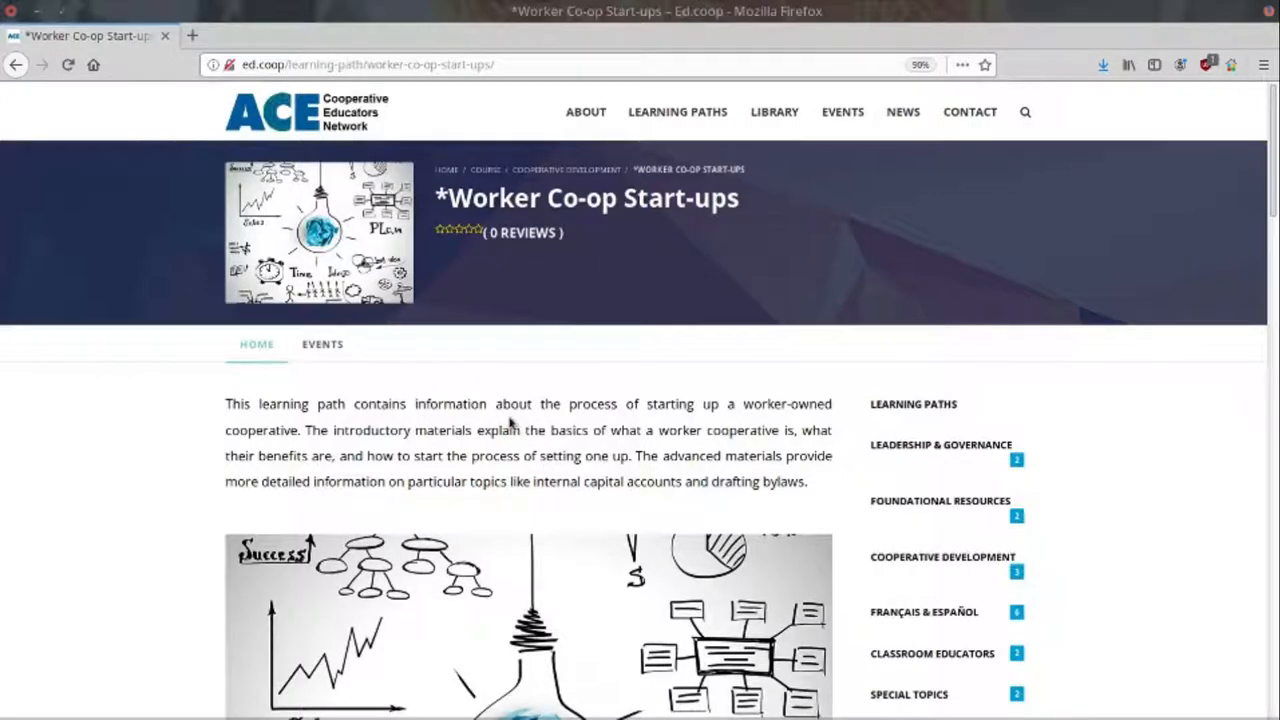
mouse_move(774, 112)
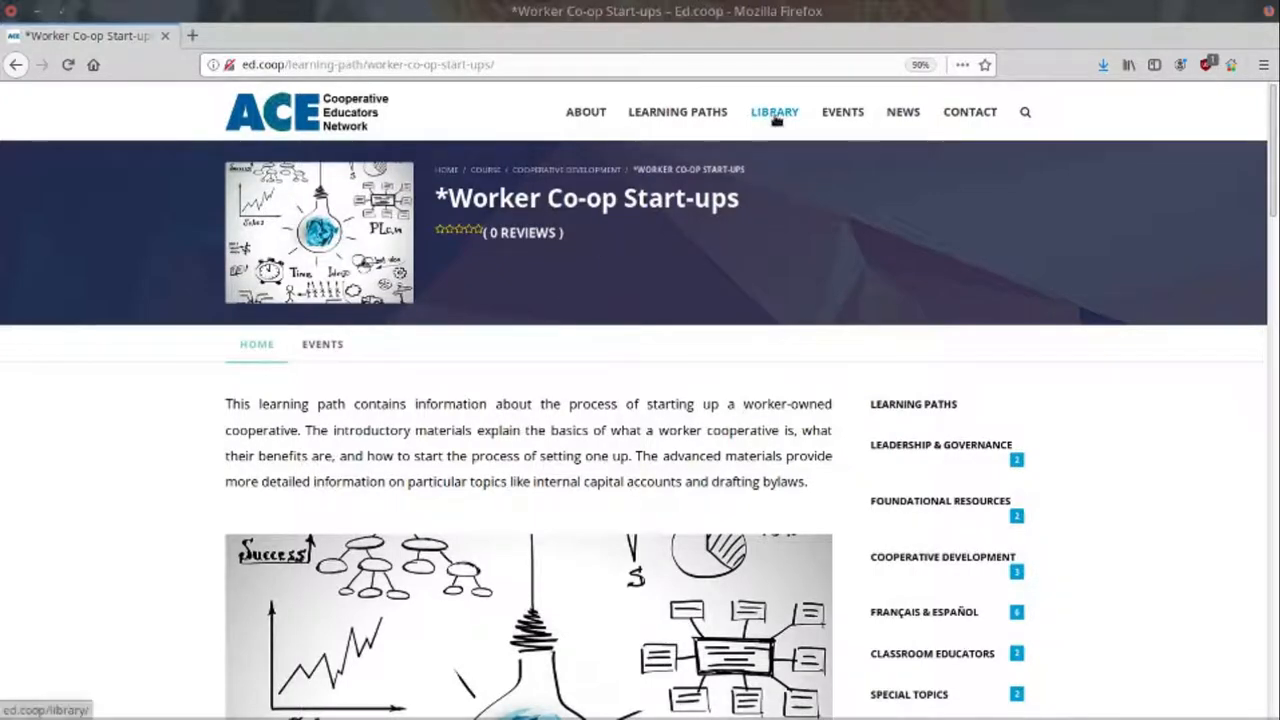
- Go to the Library page and switch to page 2 of its resource listings
left_click(774, 112)
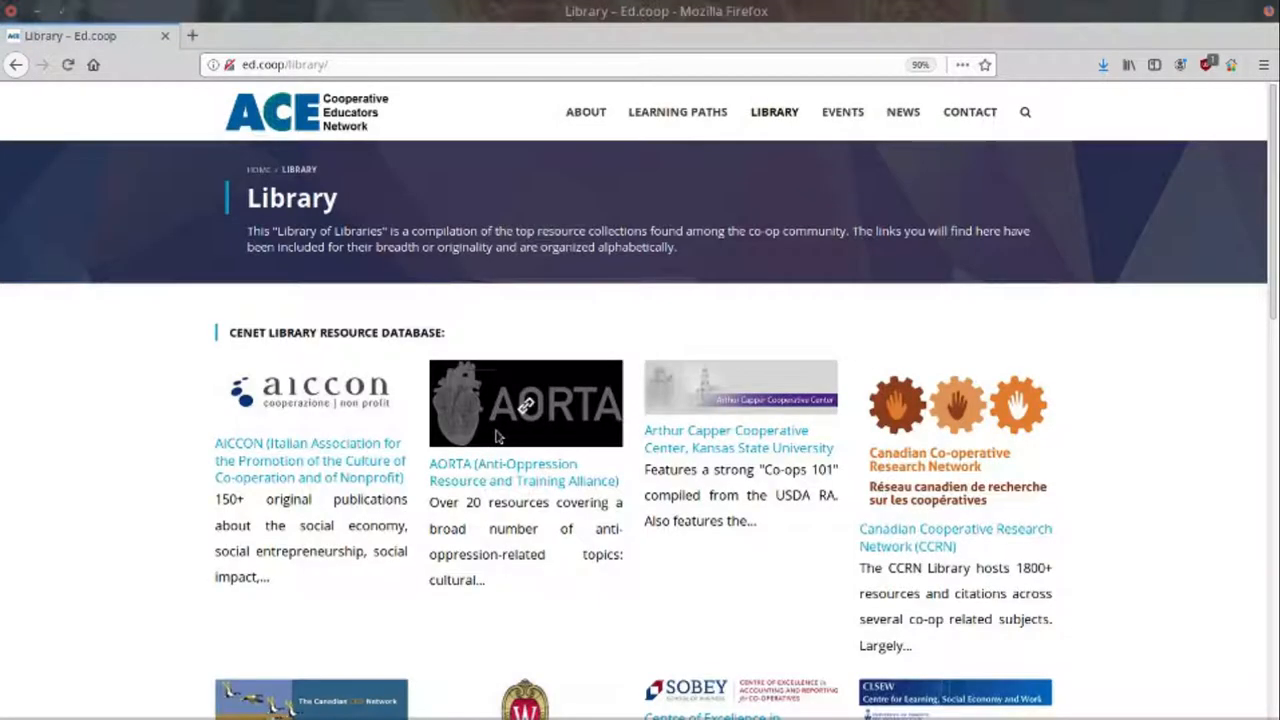
scroll("down", 3)
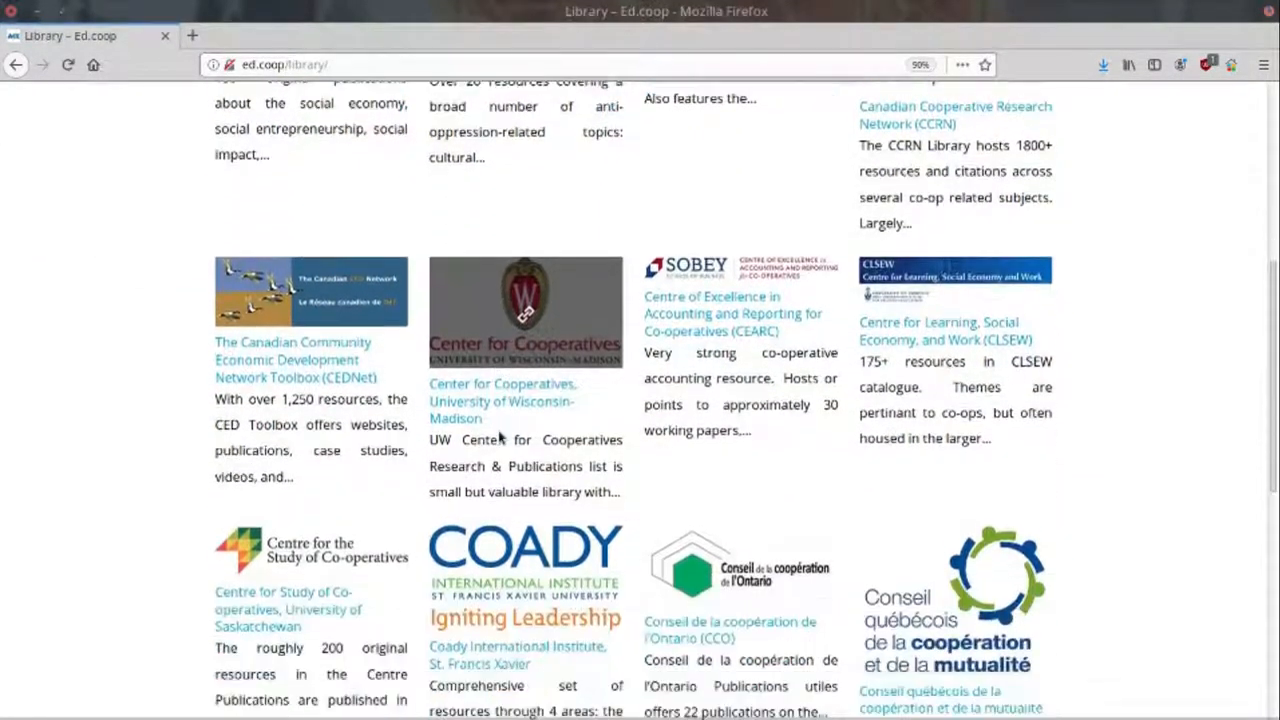
scroll("down", 3)
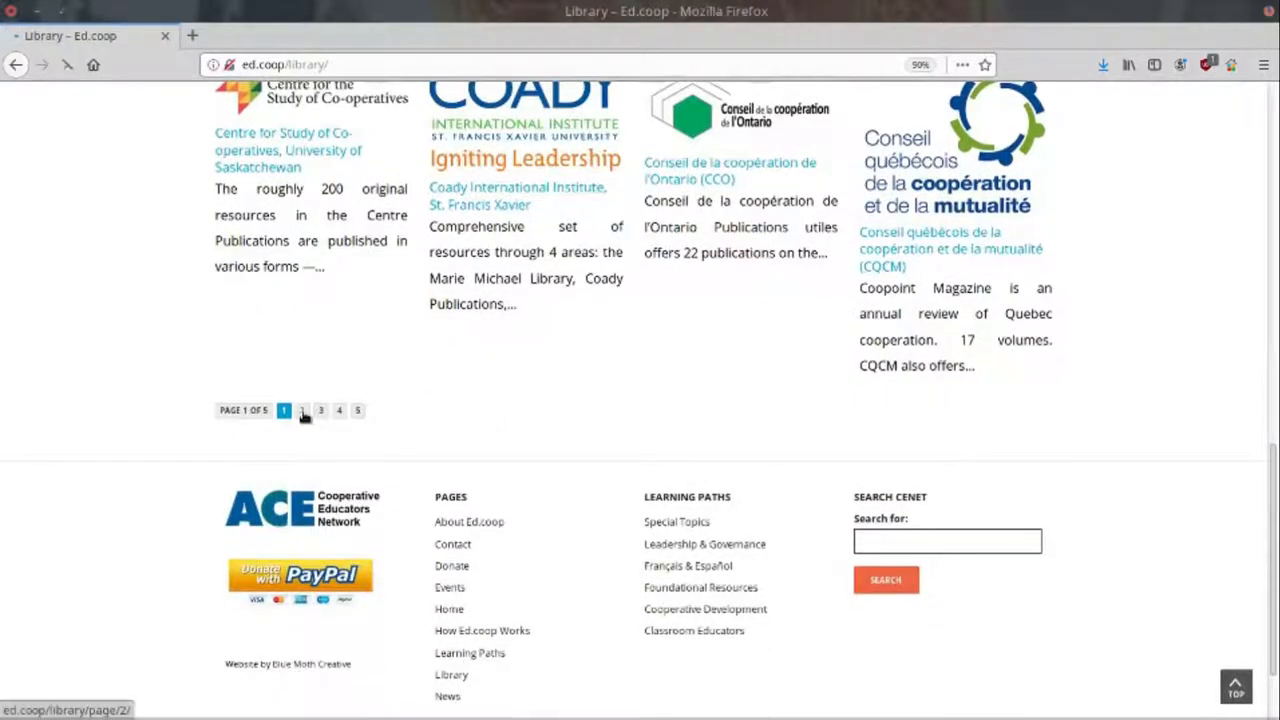
left_click(302, 410)
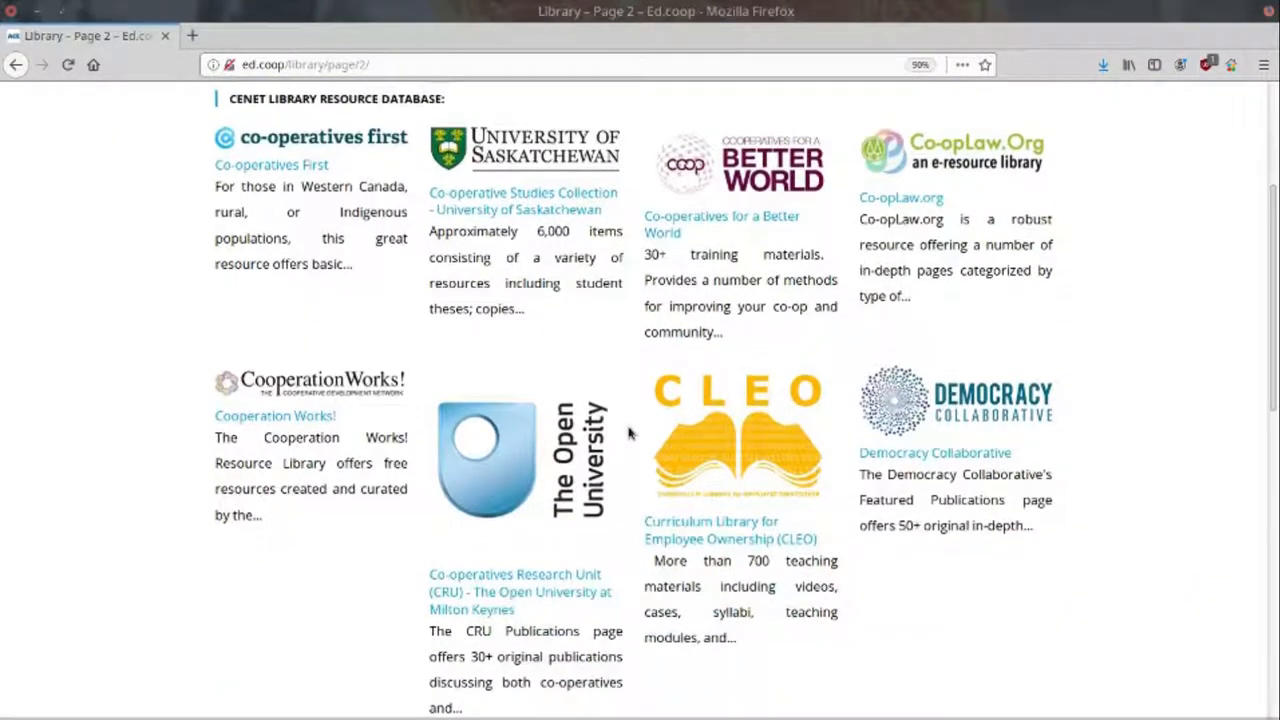
- Scroll through the page 2 resource collections and return to the top
scroll("down", 3)
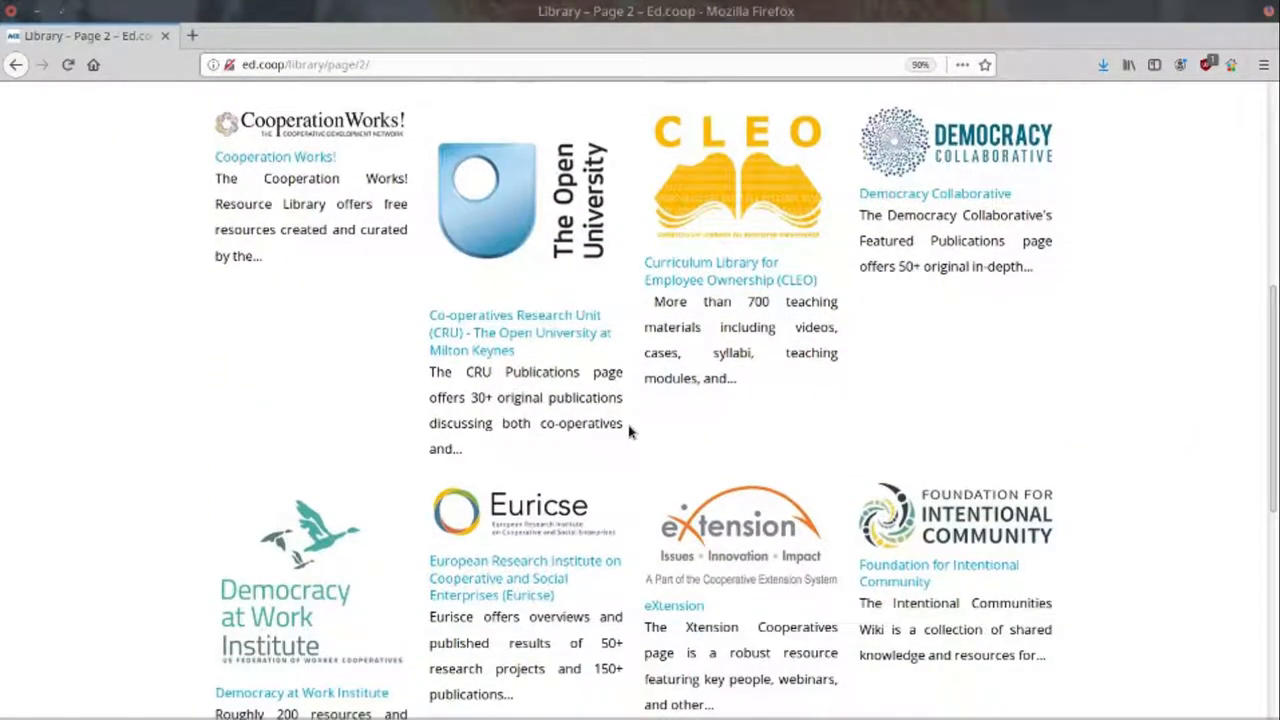
scroll("down", 3)
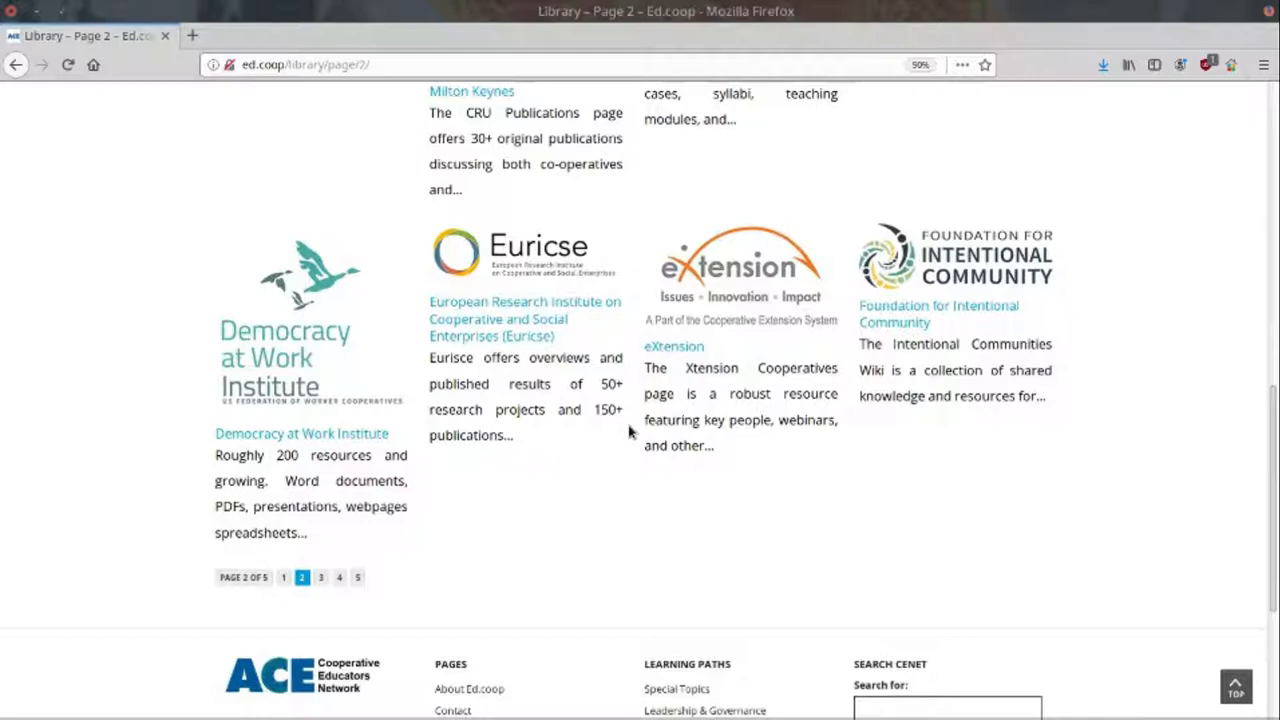
mouse_move(804, 498)
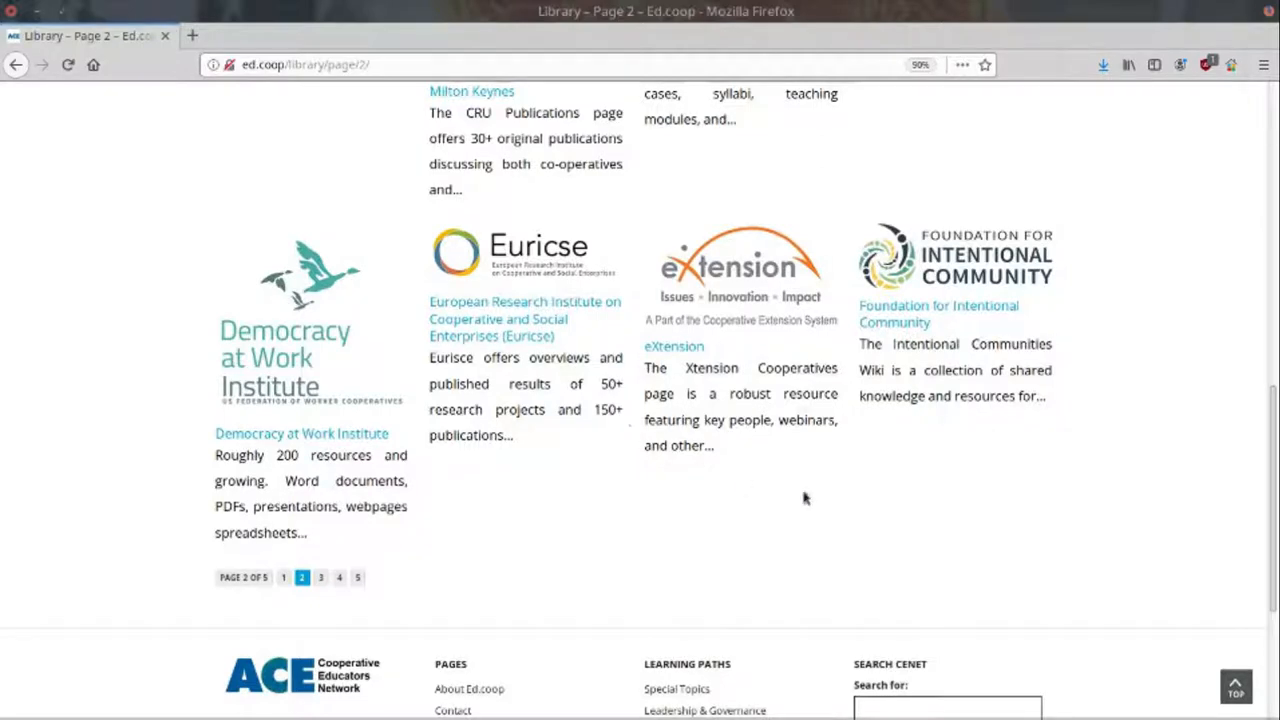
scroll("up", 3)
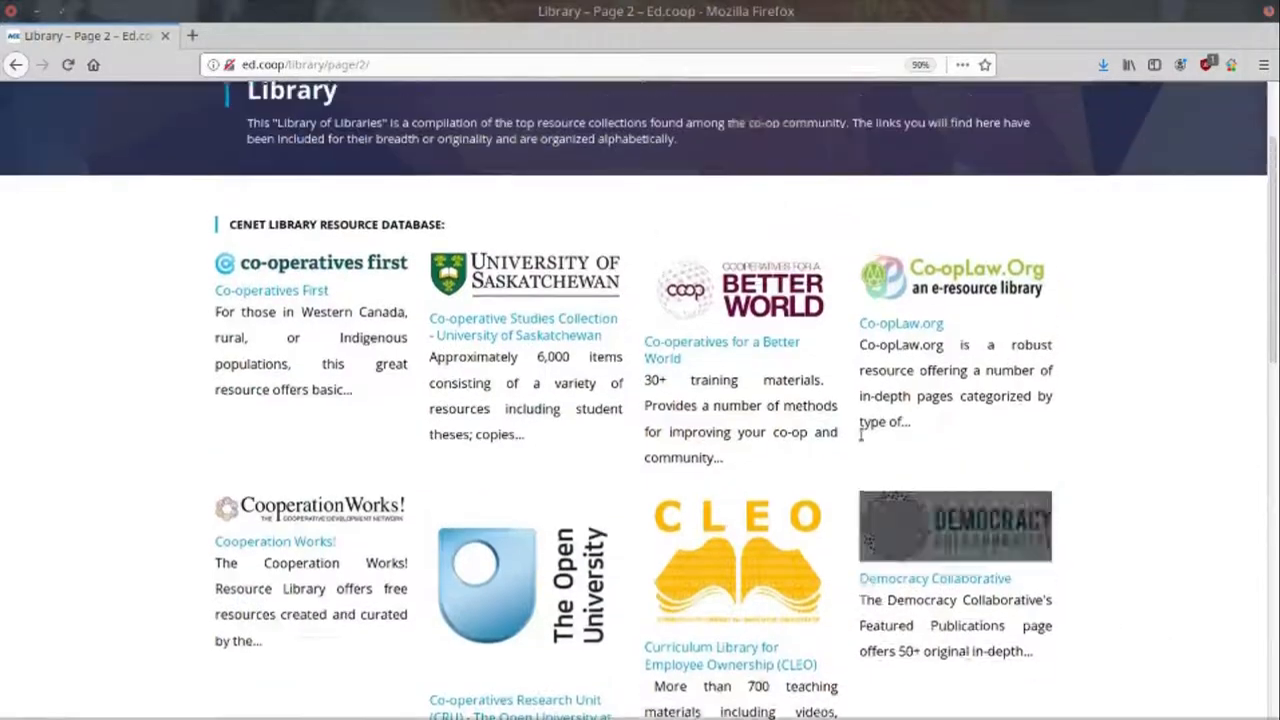
scroll("up", 3)
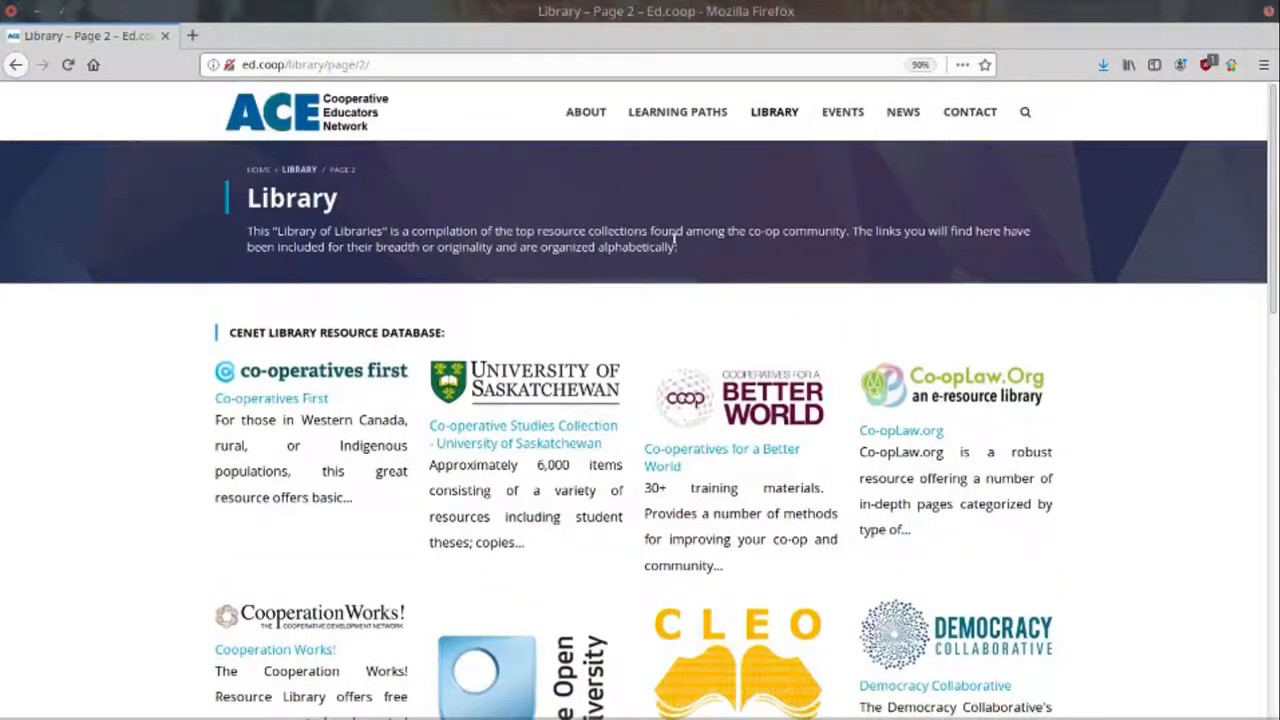
mouse_move(842, 112)
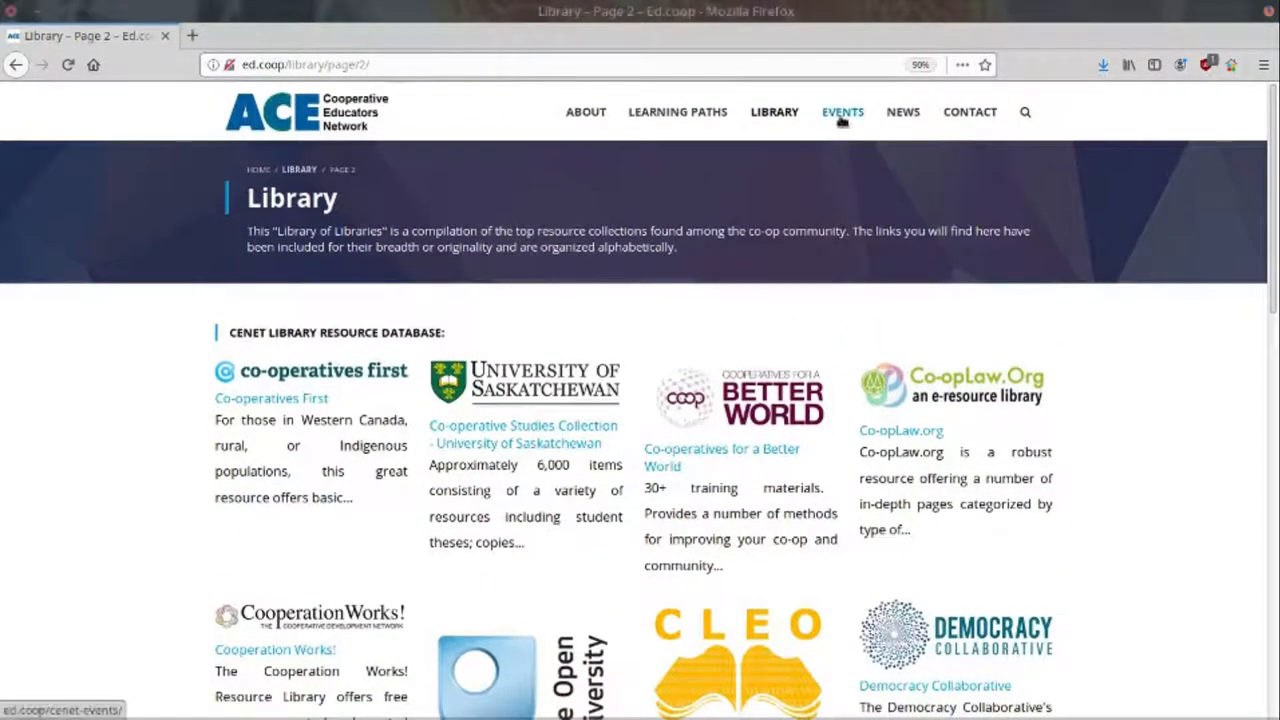
- On the Events page, expand and collapse the Sociocracy and Worker Cooperative Startup webinar details
left_click(842, 112)
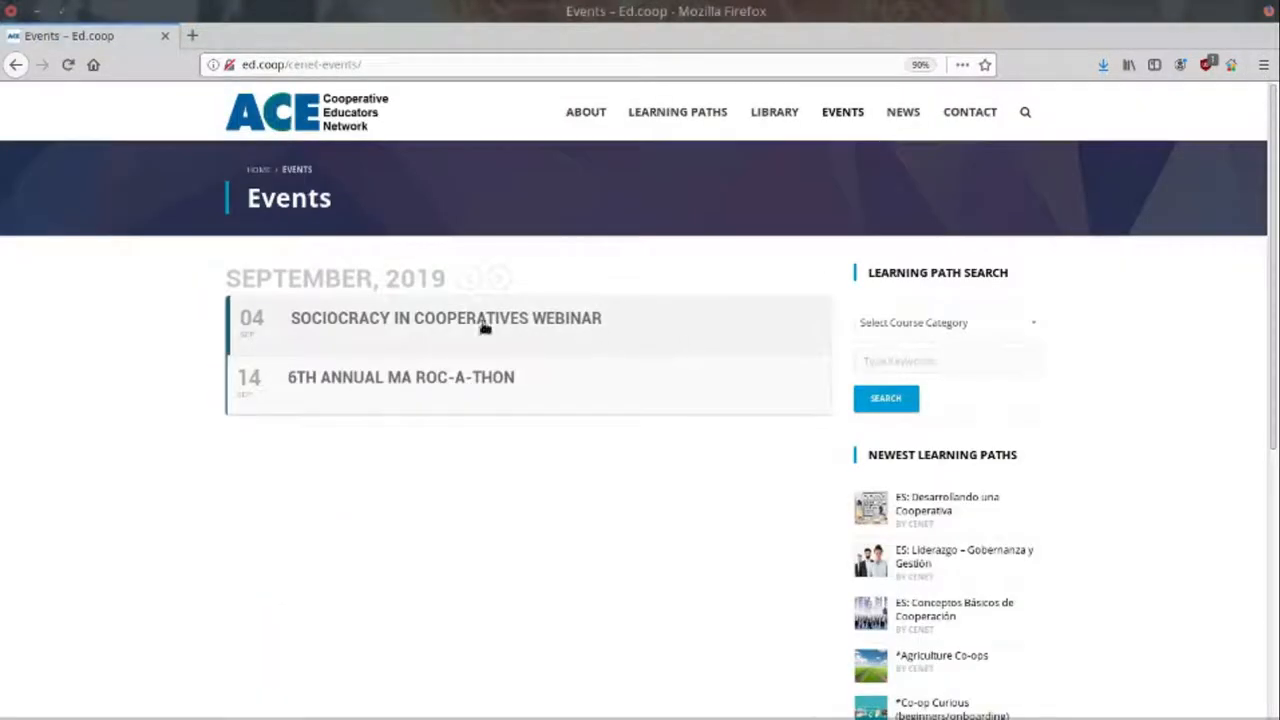
left_click(444, 318)
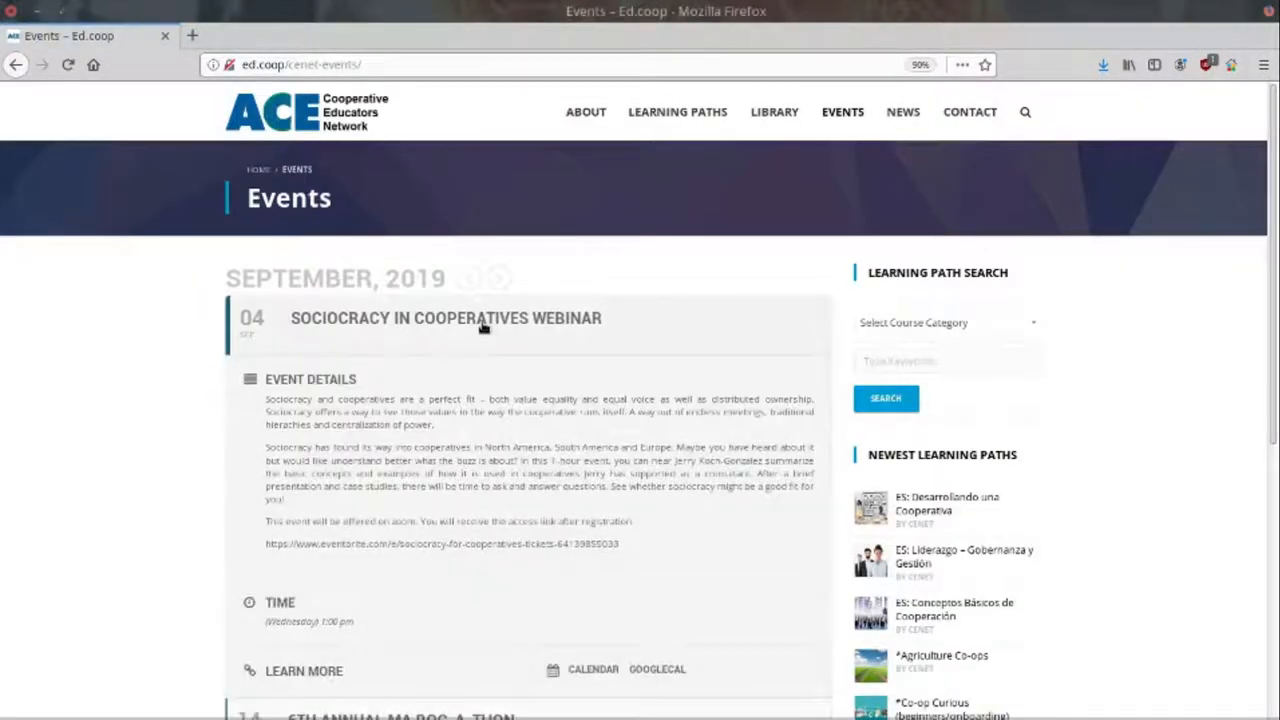
left_click(444, 316)
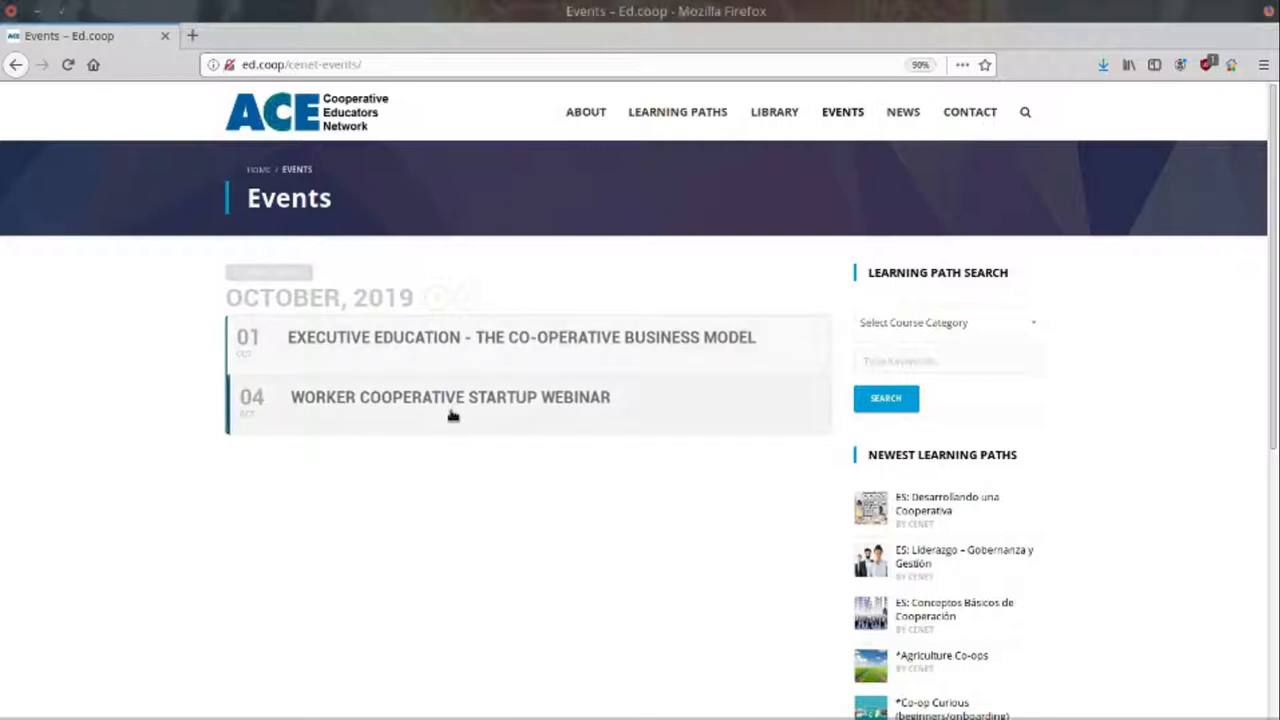
left_click(448, 396)
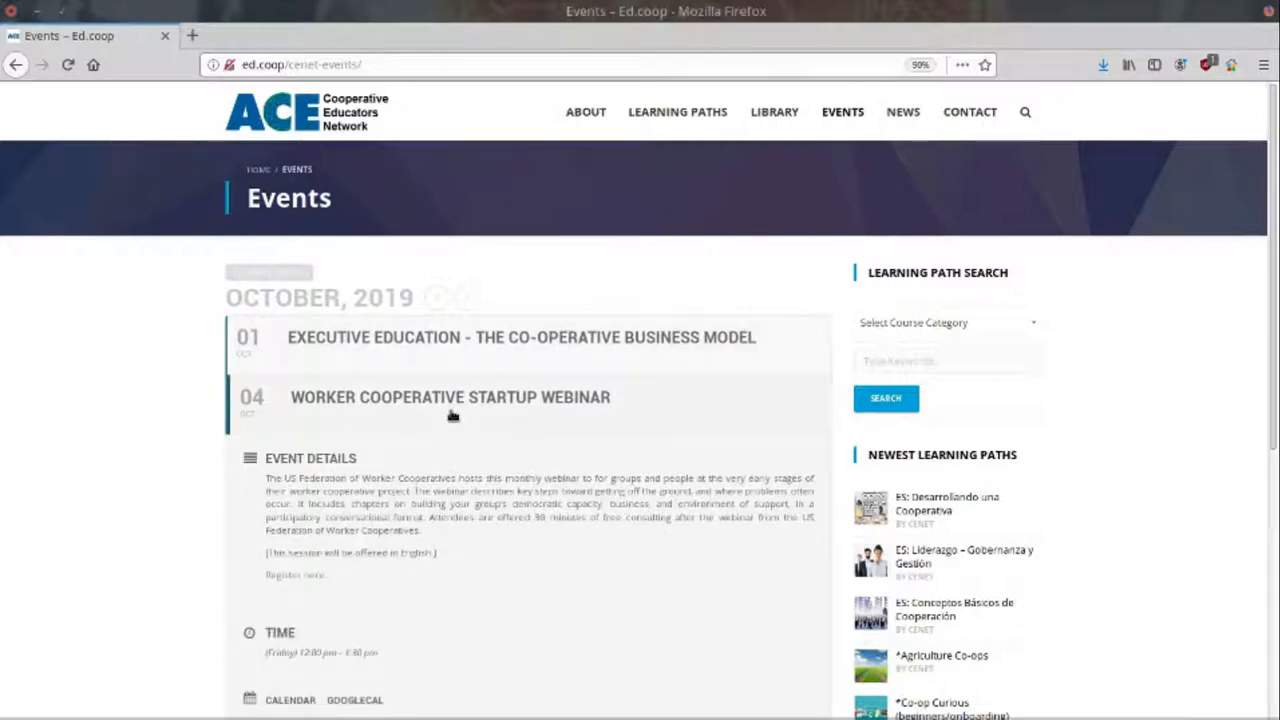
left_click(450, 396)
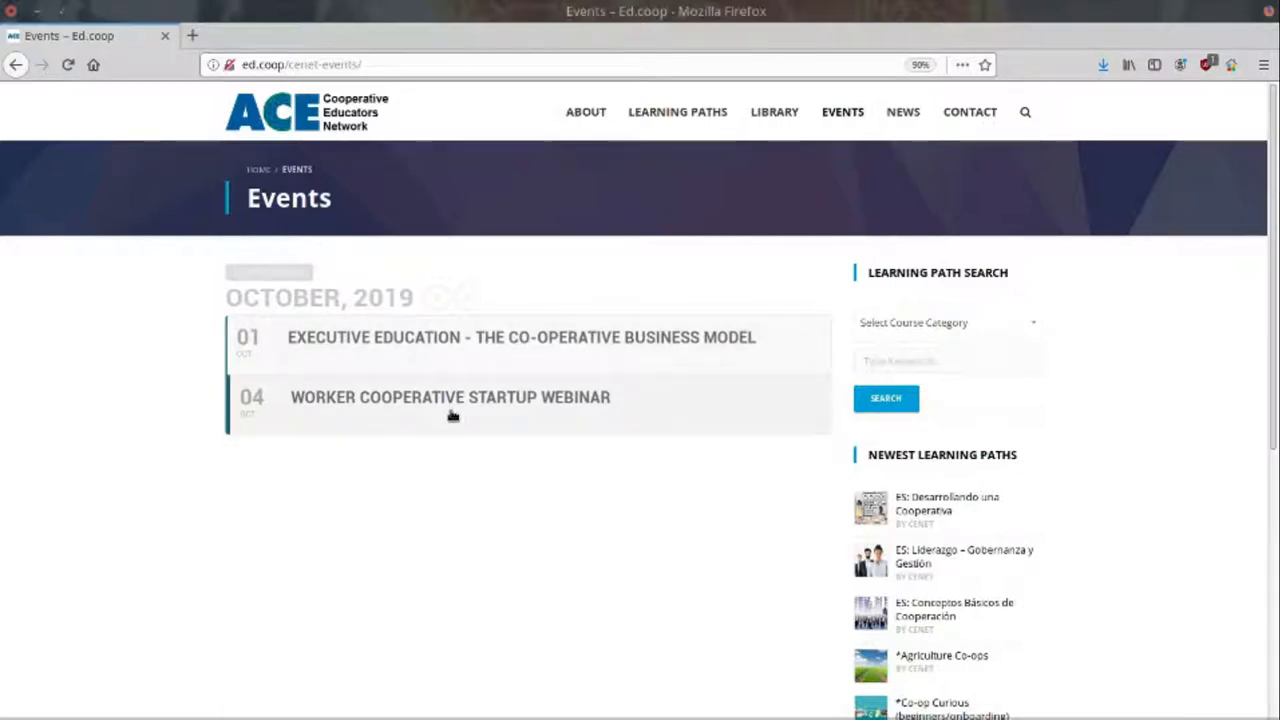
mouse_move(590, 280)
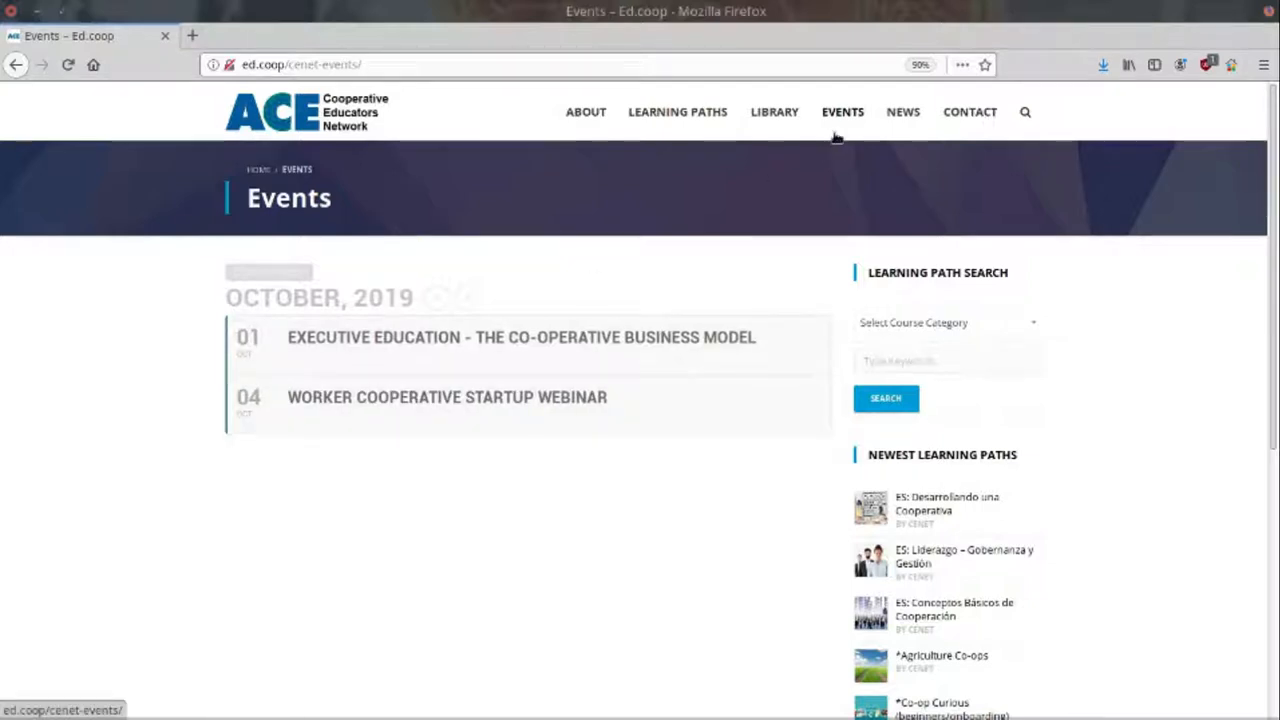
mouse_move(840, 124)
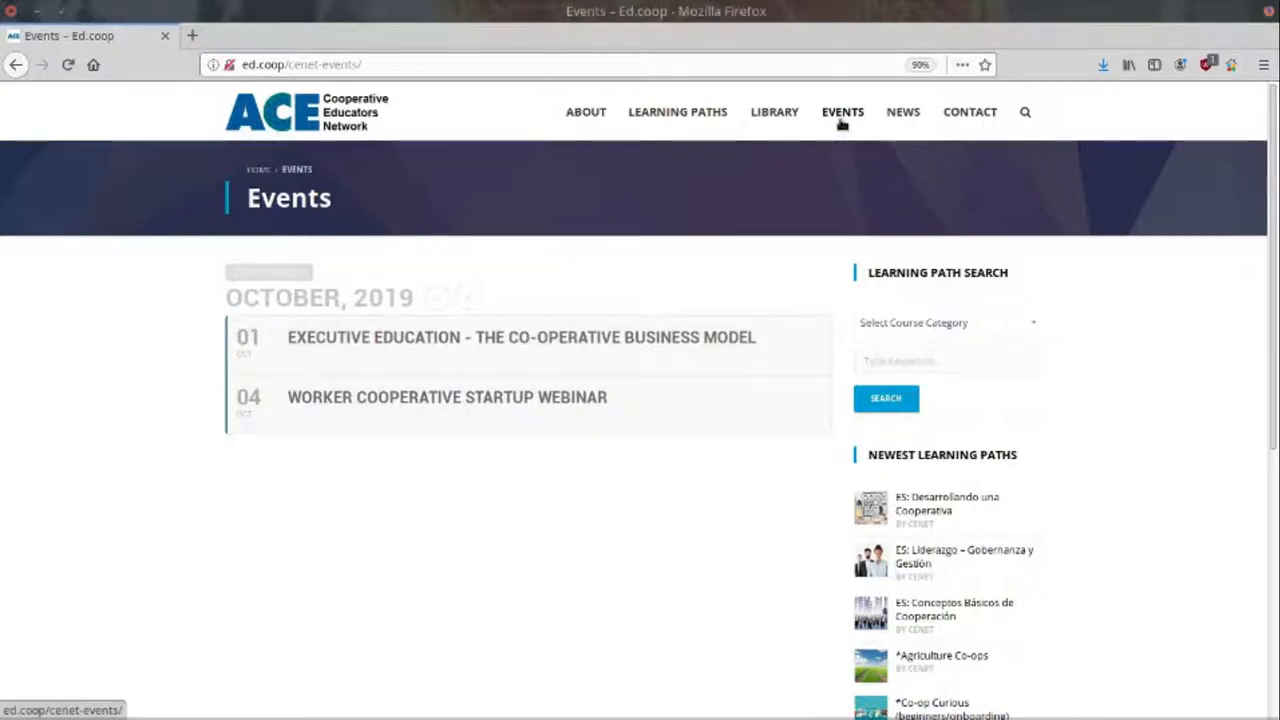
mouse_move(900, 112)
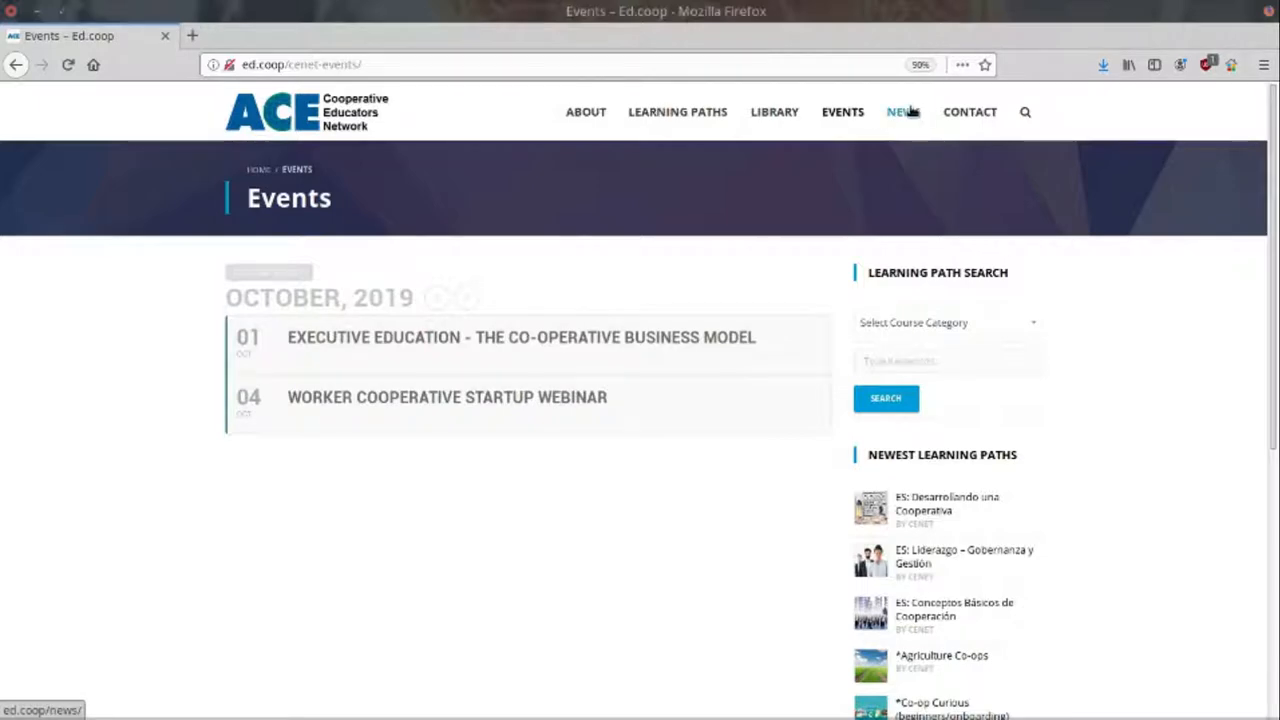
- Visit the News page and skim its articles
left_click(900, 112)
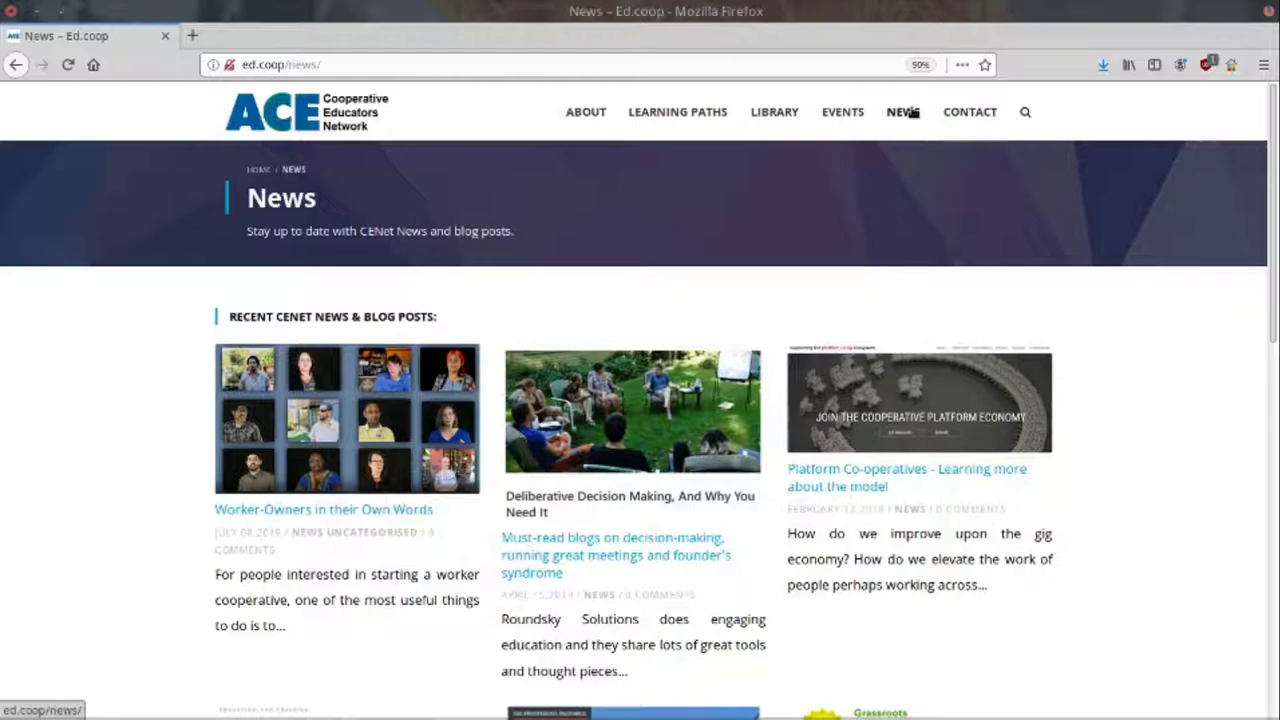
scroll("down", 3)
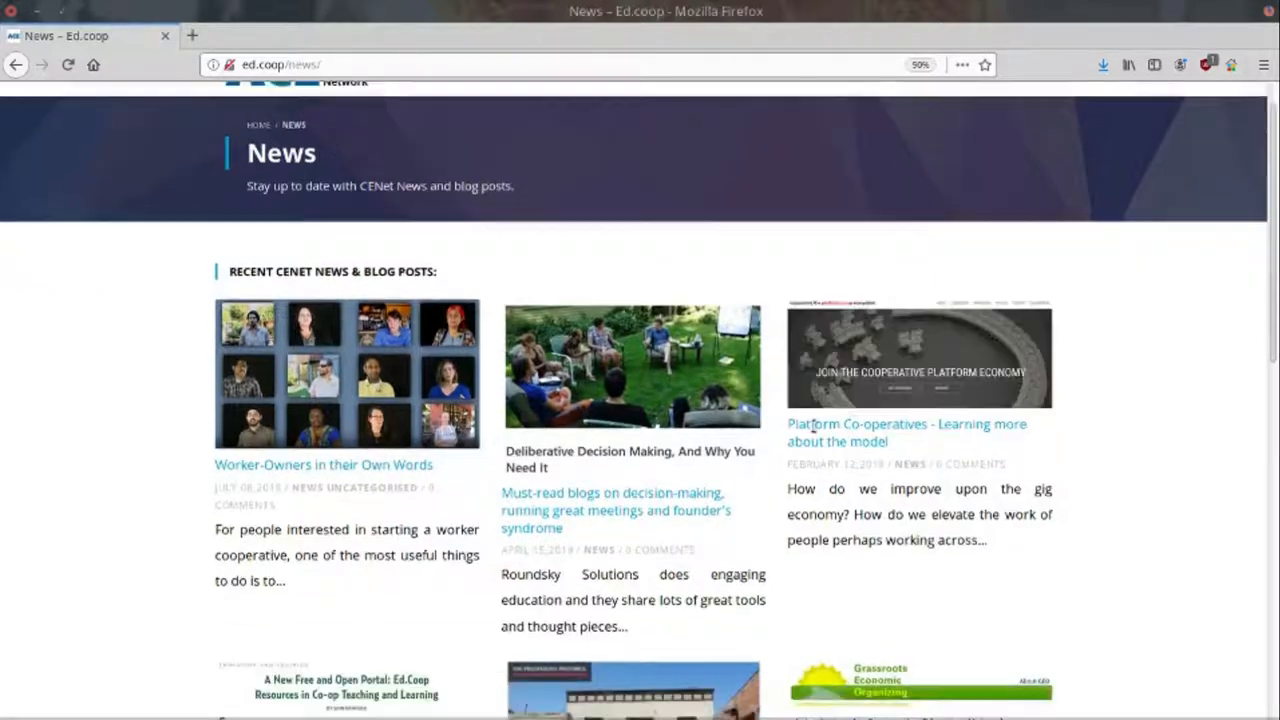
scroll("up", 3)
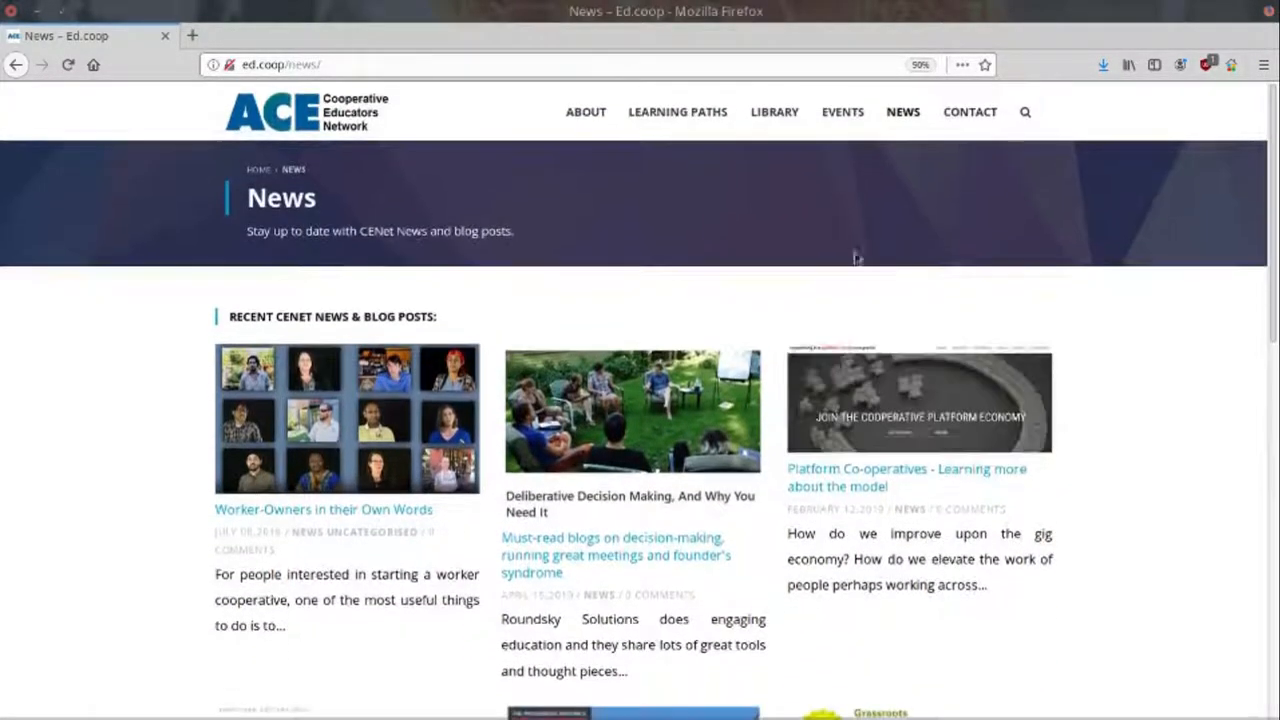
mouse_move(968, 112)
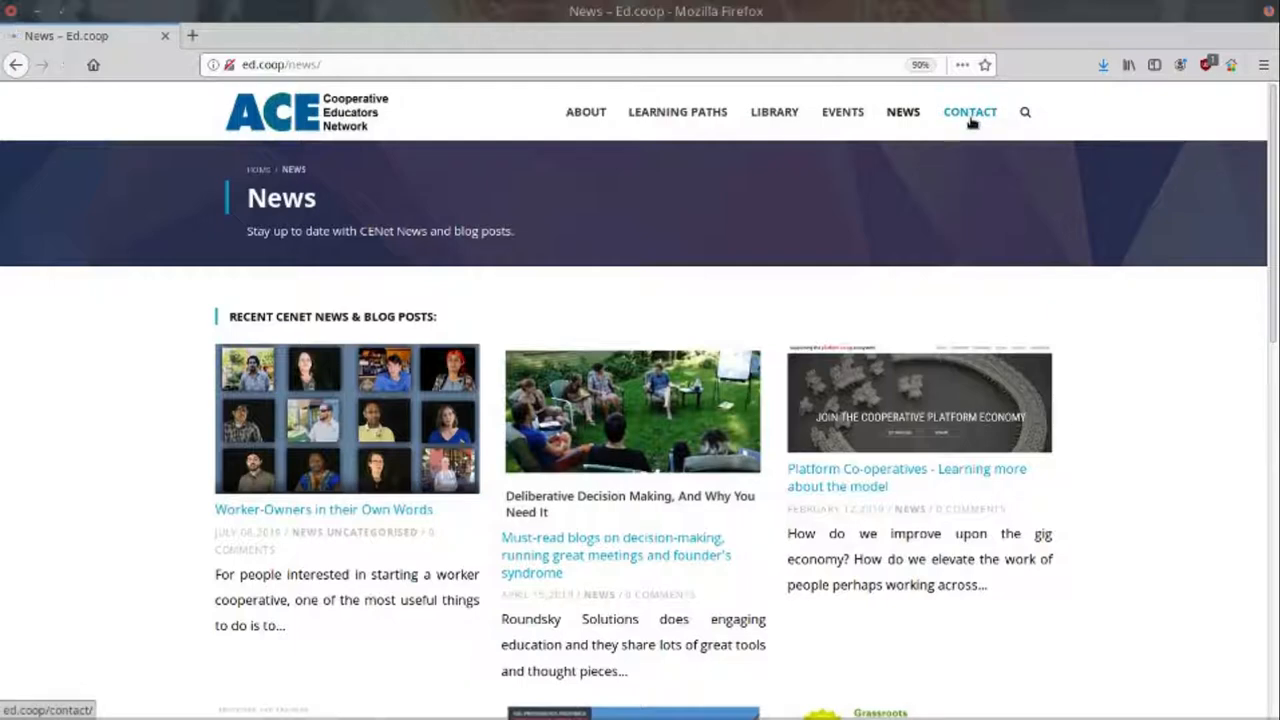
- Visit the Contact page, then return to the homepage via the ACE logo
left_click(968, 112)
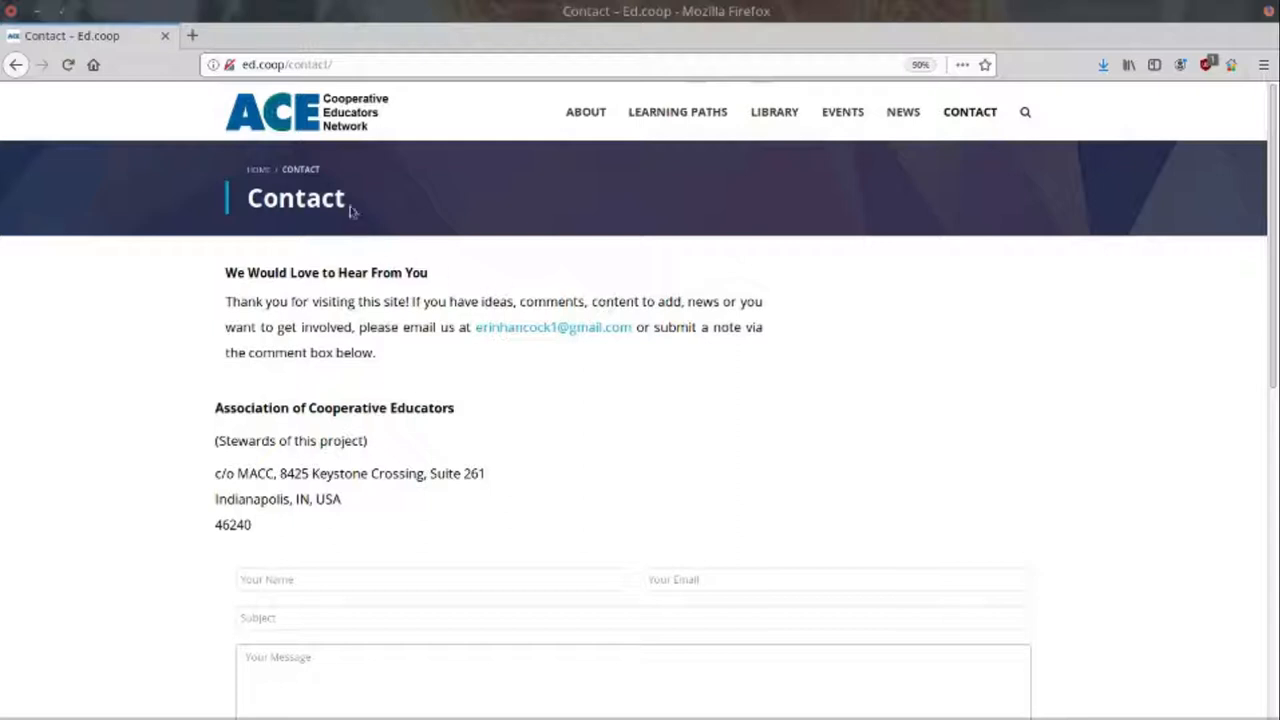
left_click(290, 112)
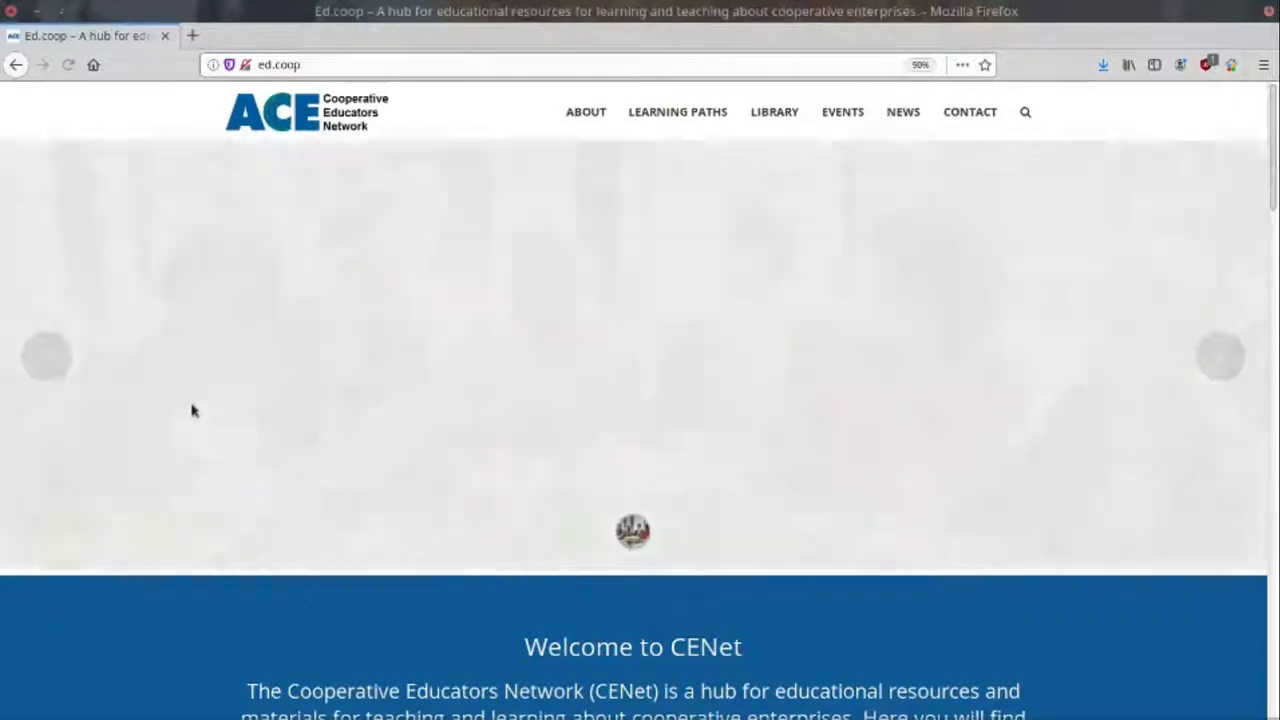